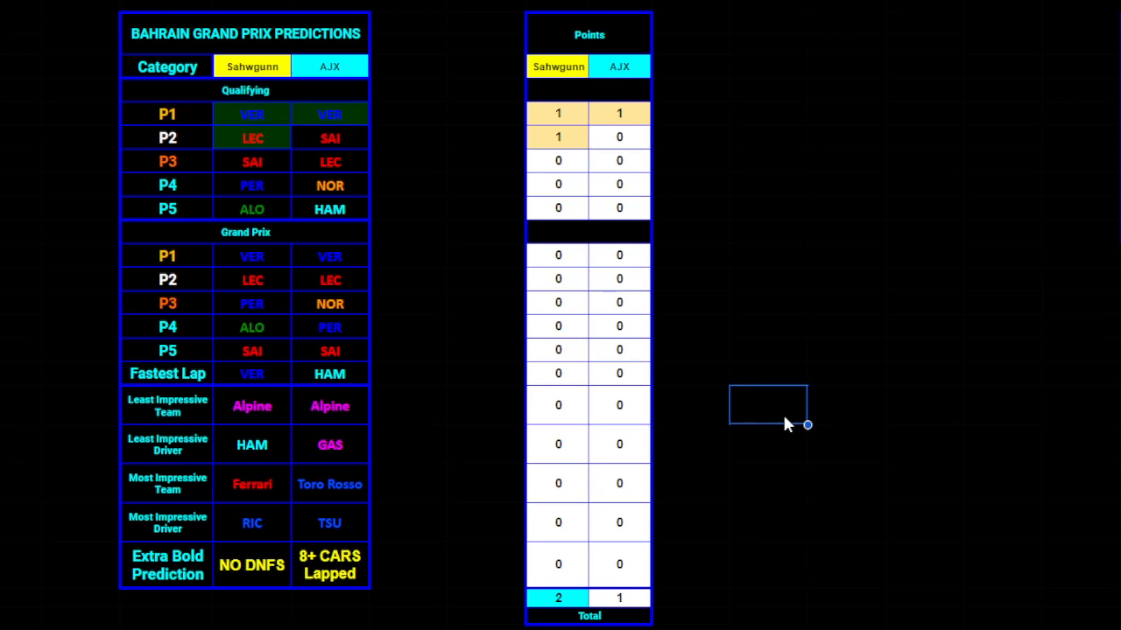
mouse_move(331, 139)
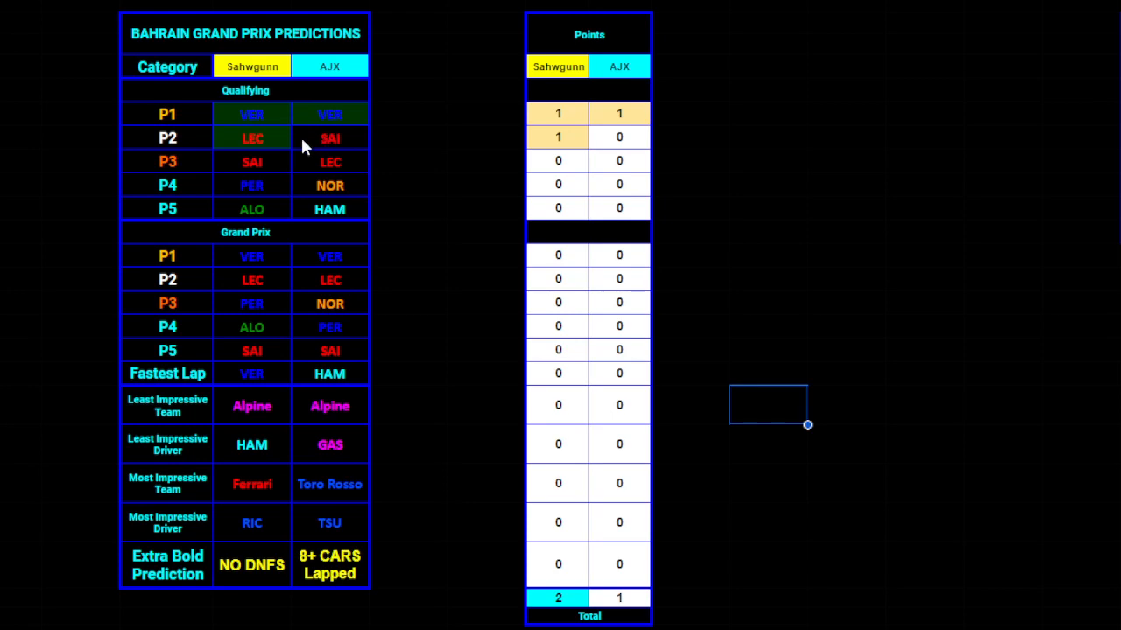
mouse_move(413, 148)
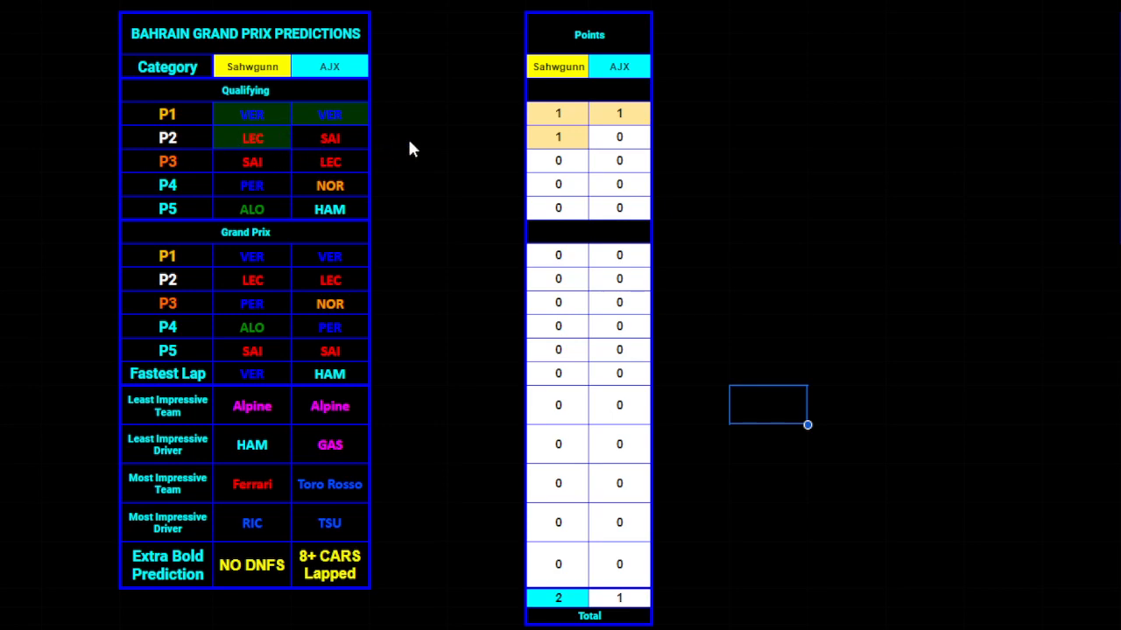
mouse_move(401, 147)
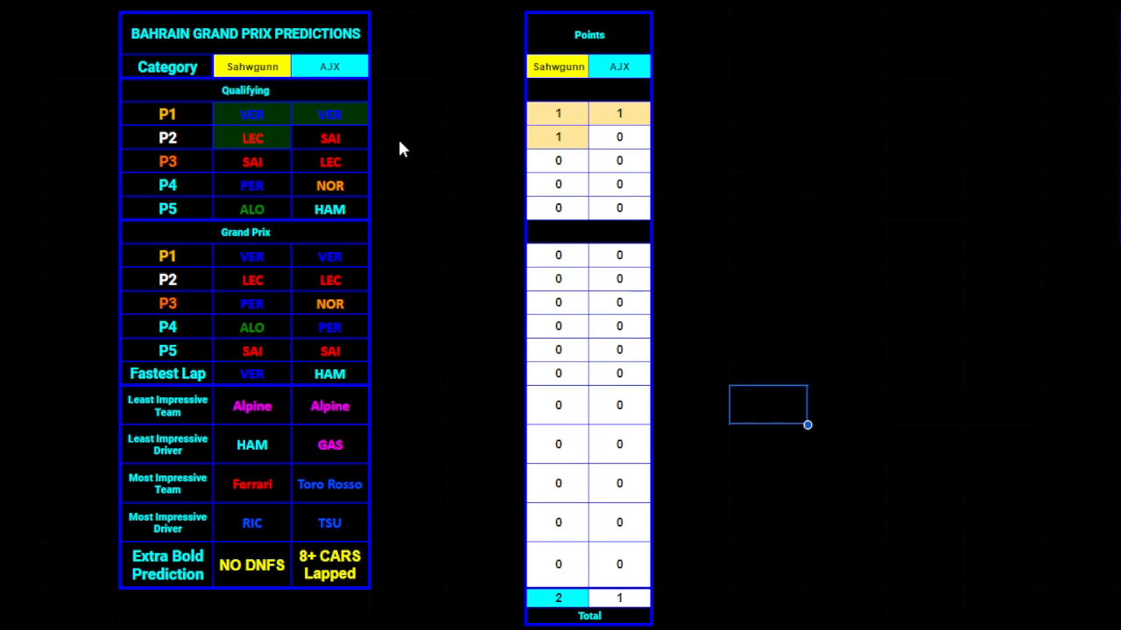
mouse_move(347, 144)
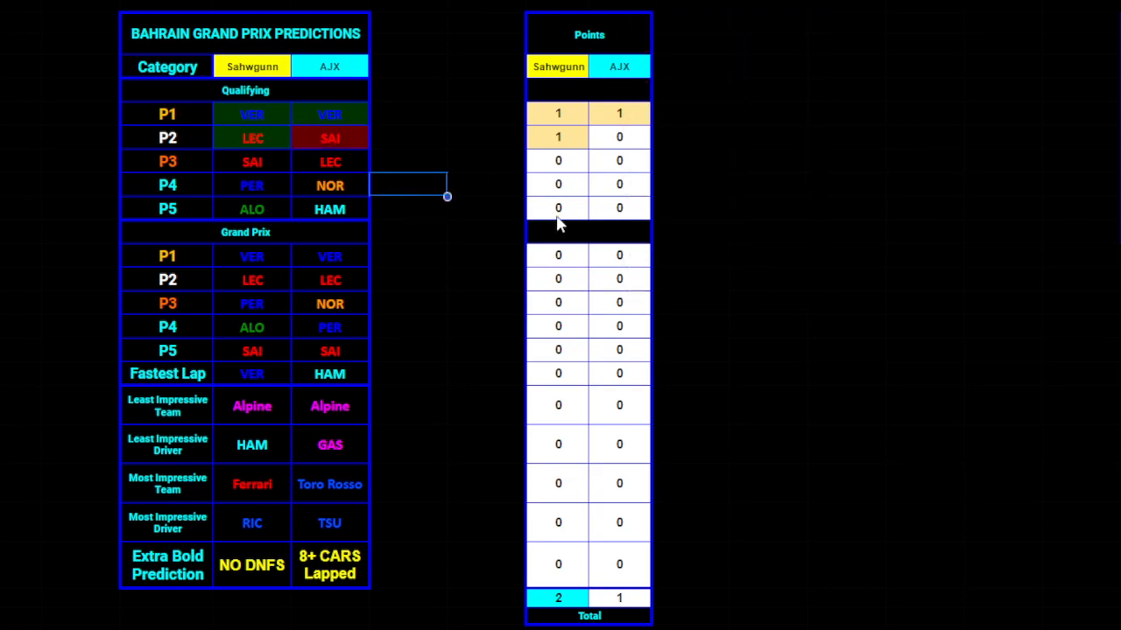
mouse_move(266, 180)
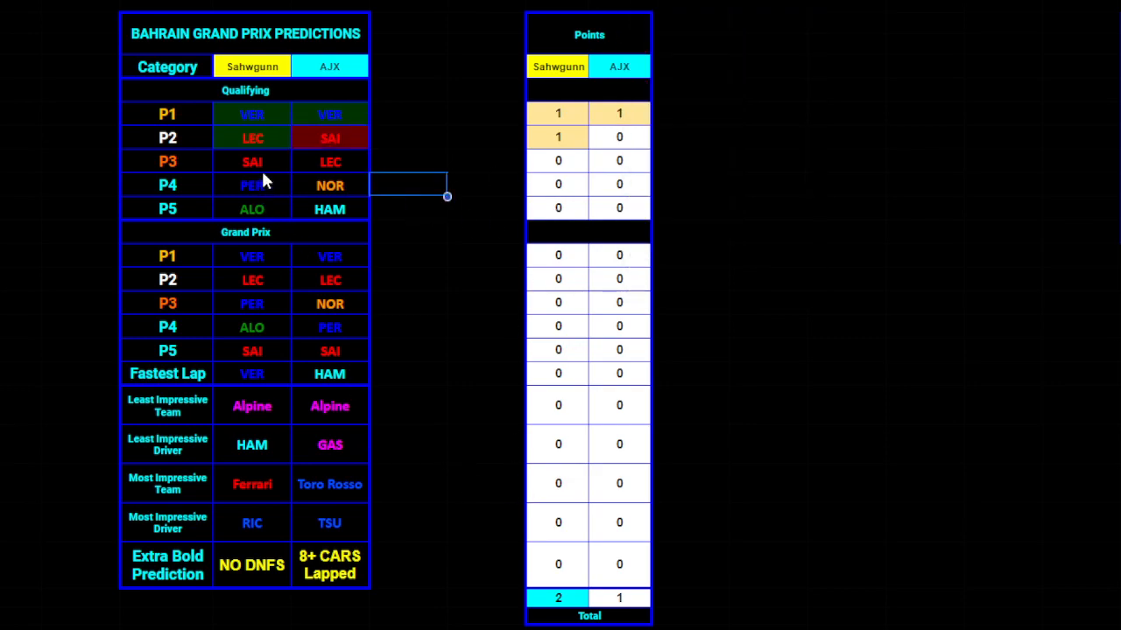
mouse_move(252, 179)
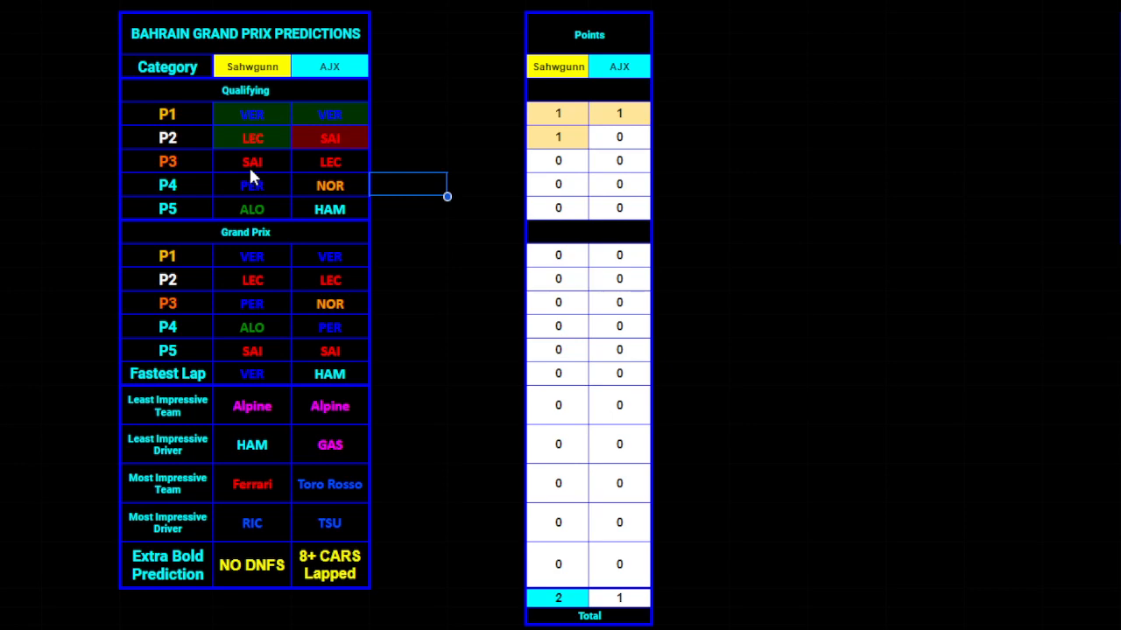
mouse_move(379, 199)
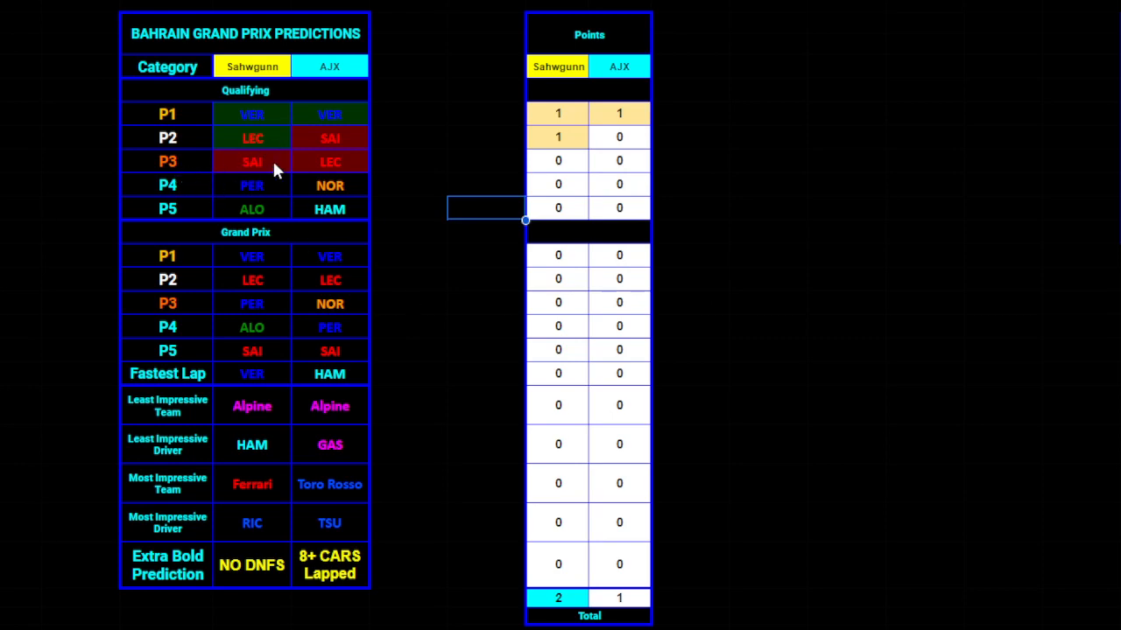
mouse_move(259, 214)
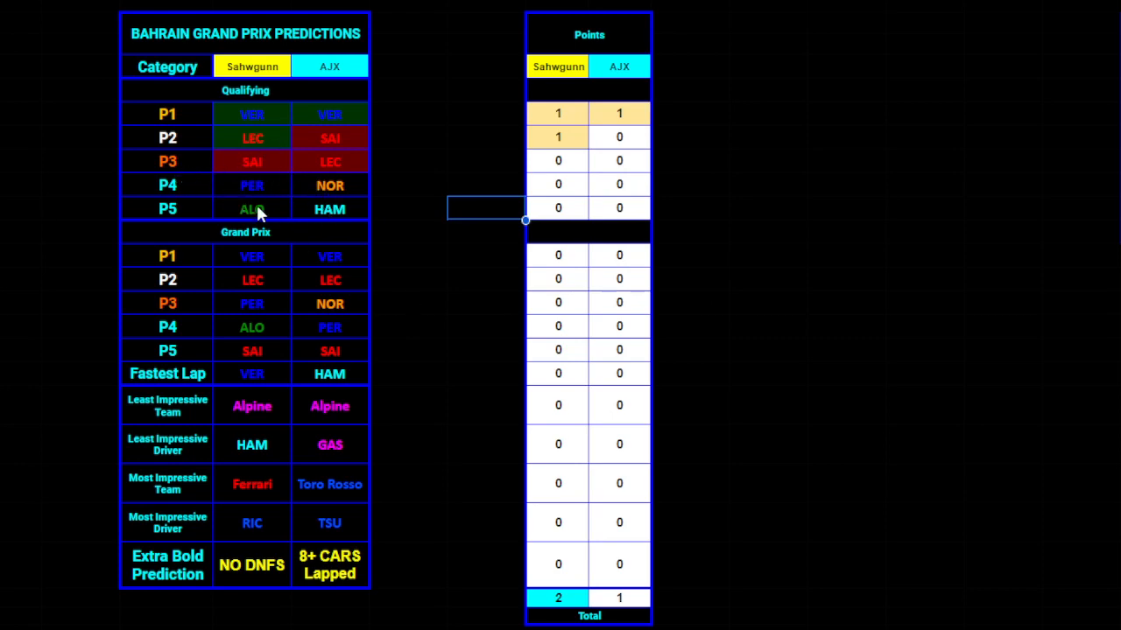
mouse_move(295, 203)
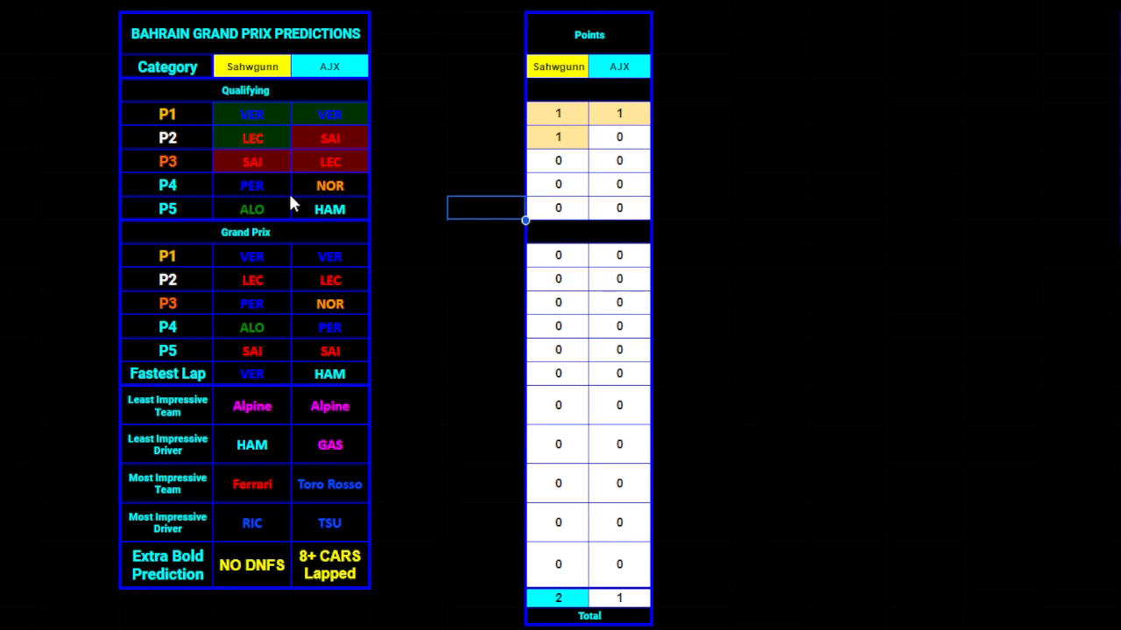
mouse_move(266, 191)
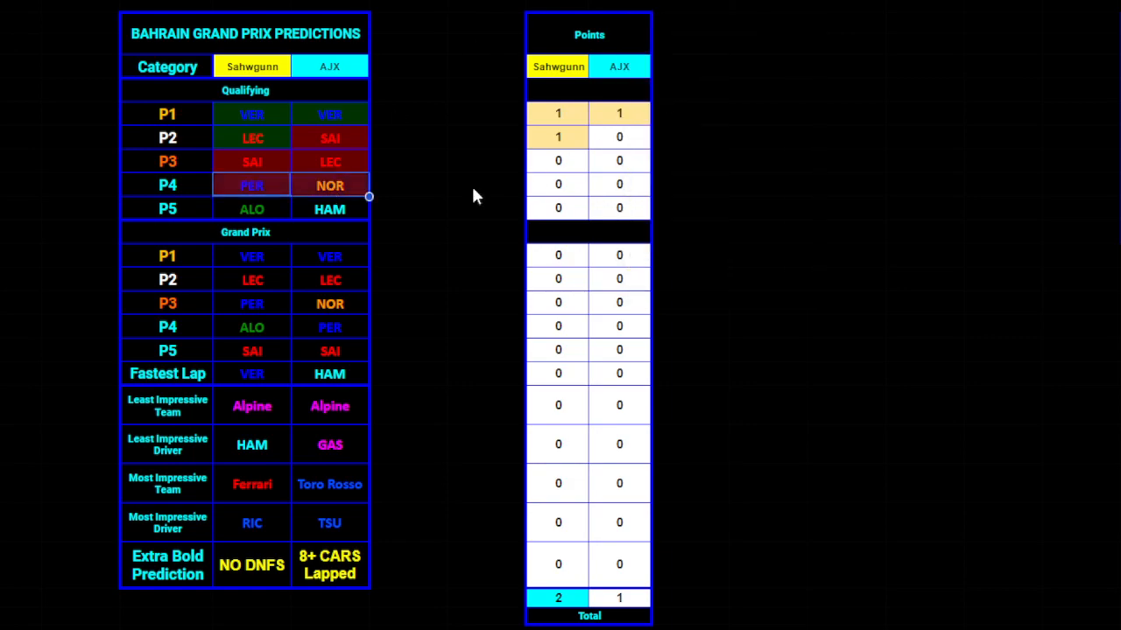
Step: Fill the selected P4 qualifying picks, PER and NOR, dark red as wrong
click(487, 206)
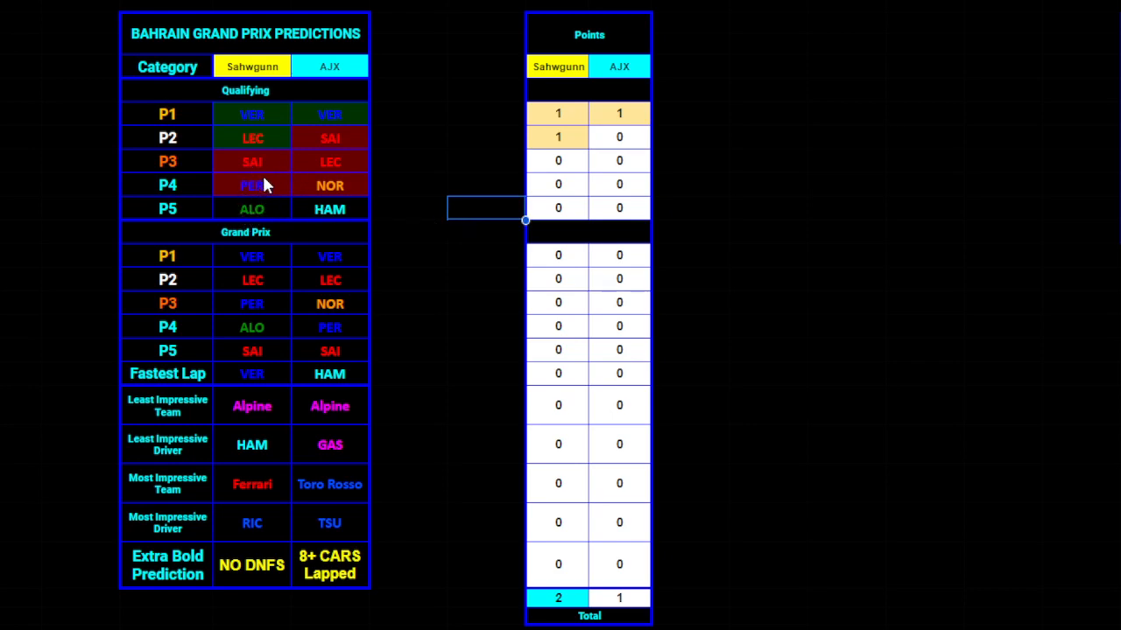
mouse_move(196, 179)
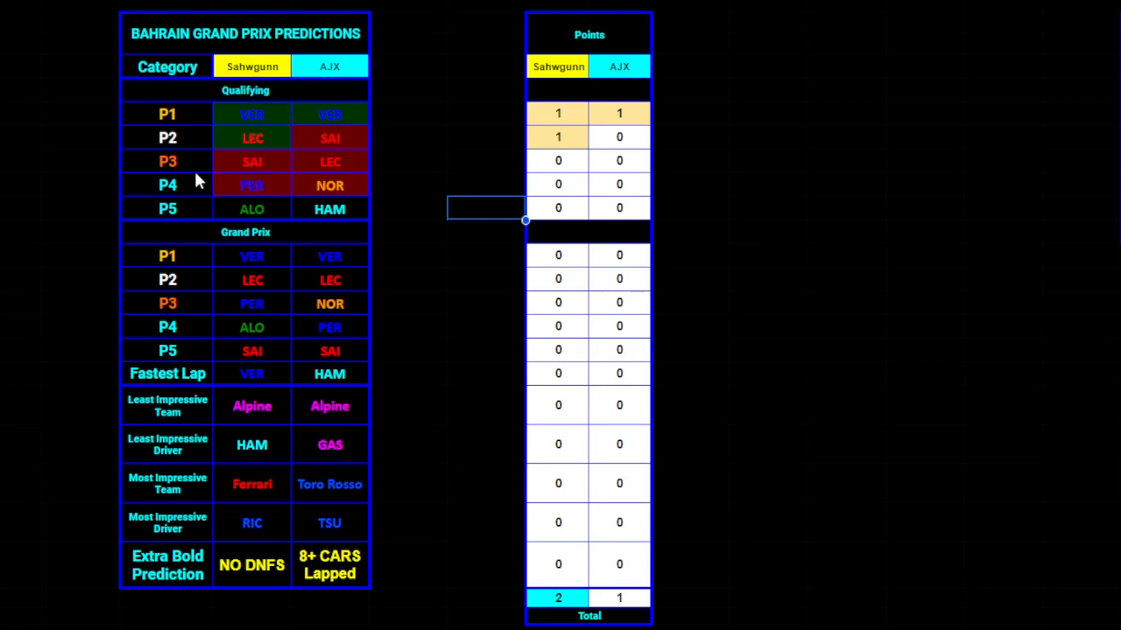
mouse_move(252, 164)
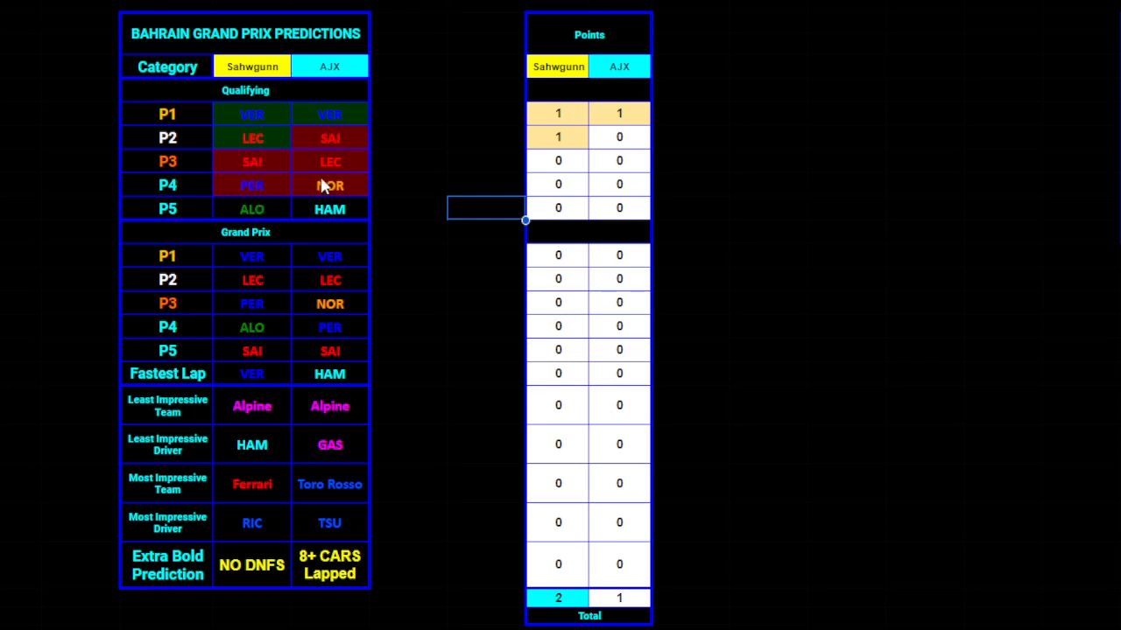
mouse_move(259, 214)
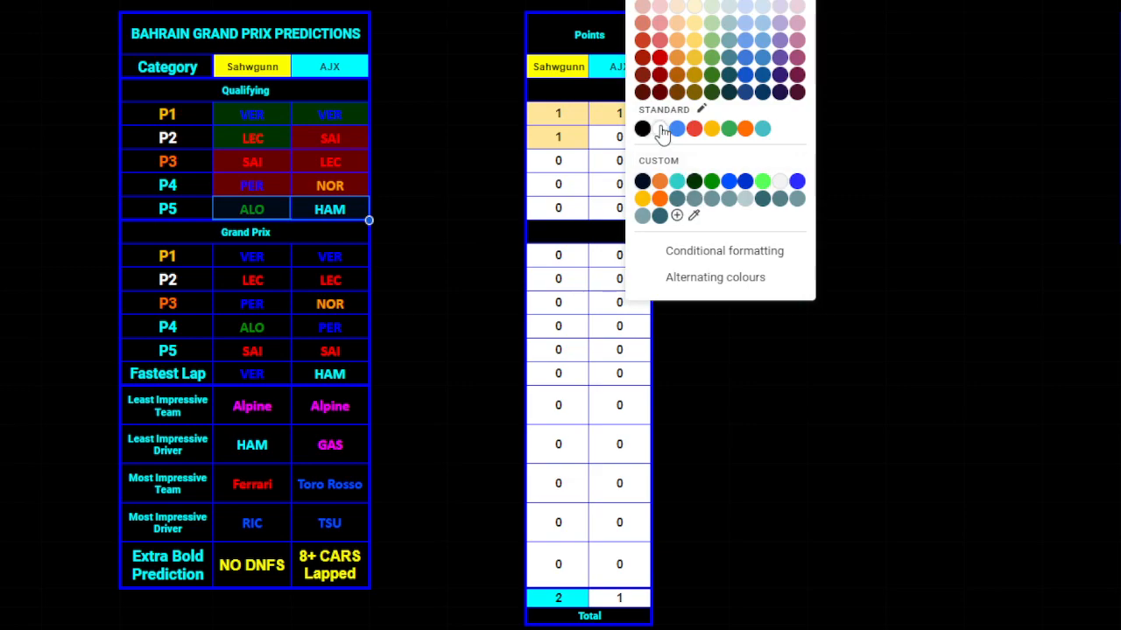
Step: Fill the P5 qualifying picks, ALO and HAM, dark red as wrong
click(487, 232)
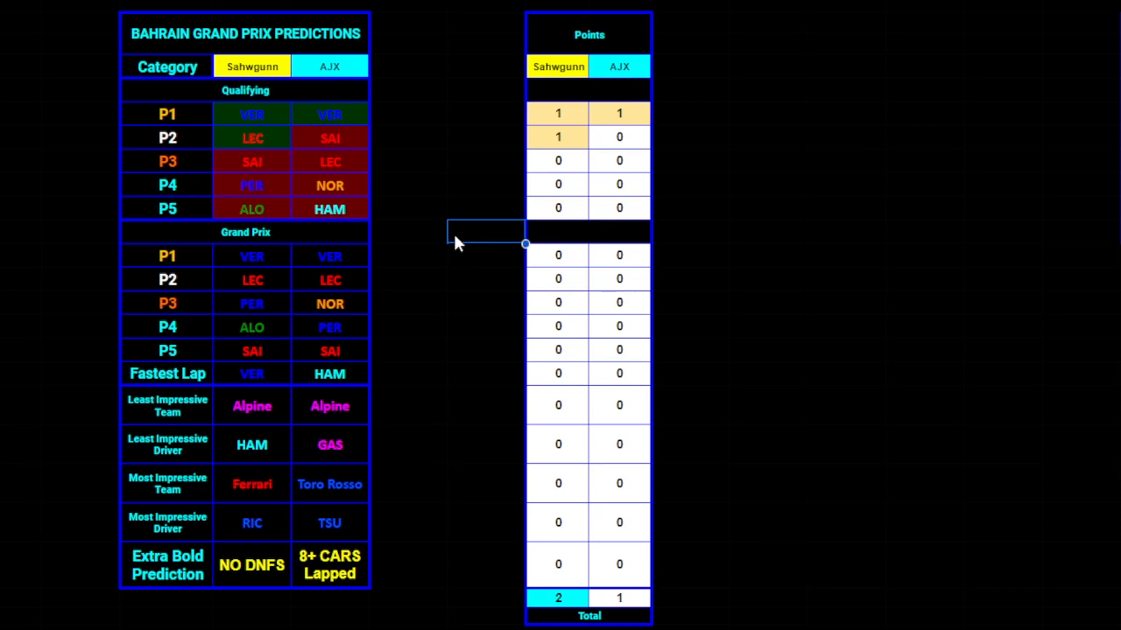
mouse_move(462, 243)
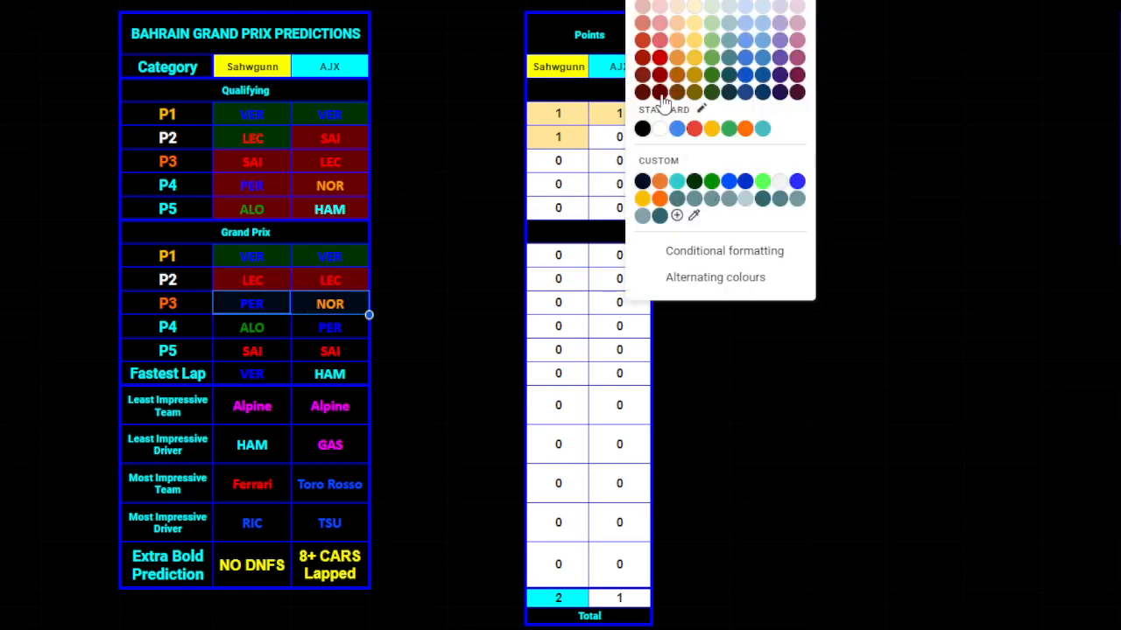
Step: Fill the Grand Prix P3 pick cells red to mark them wrong
click(483, 278)
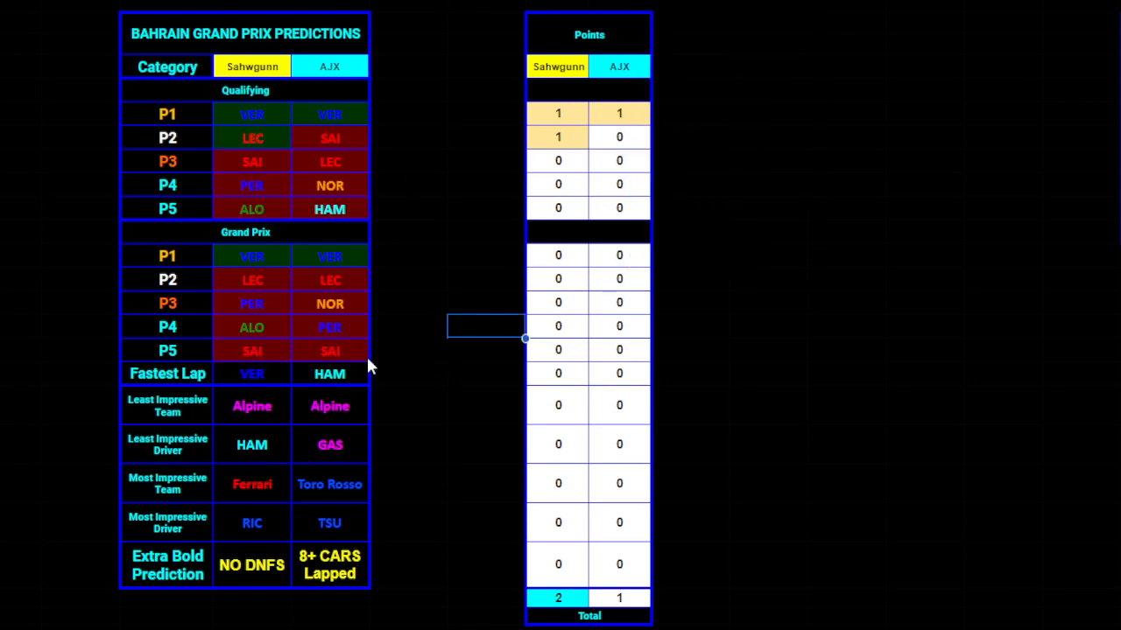
mouse_move(331, 388)
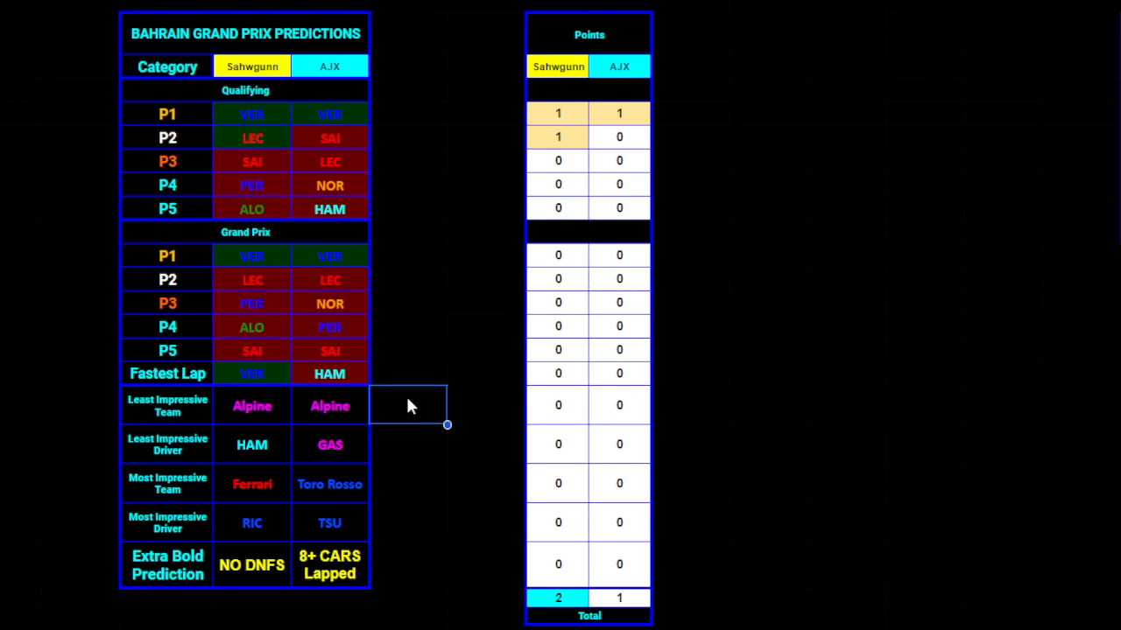
mouse_move(413, 399)
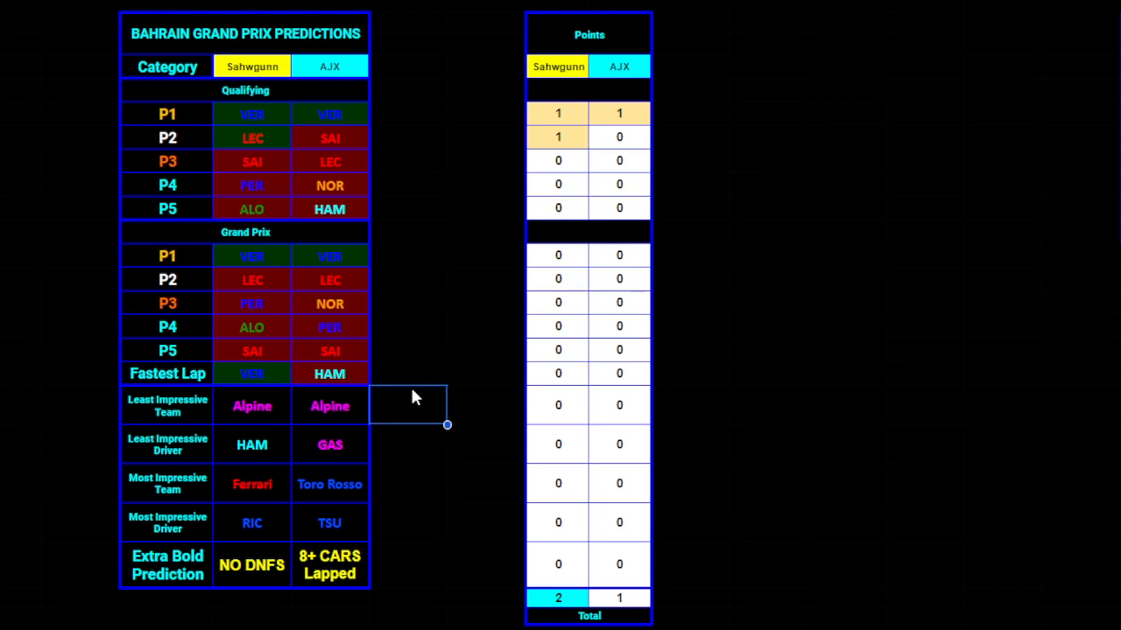
Step: Select a Grand Prix P1 point cell to enter the players' P1 points
click(557, 256)
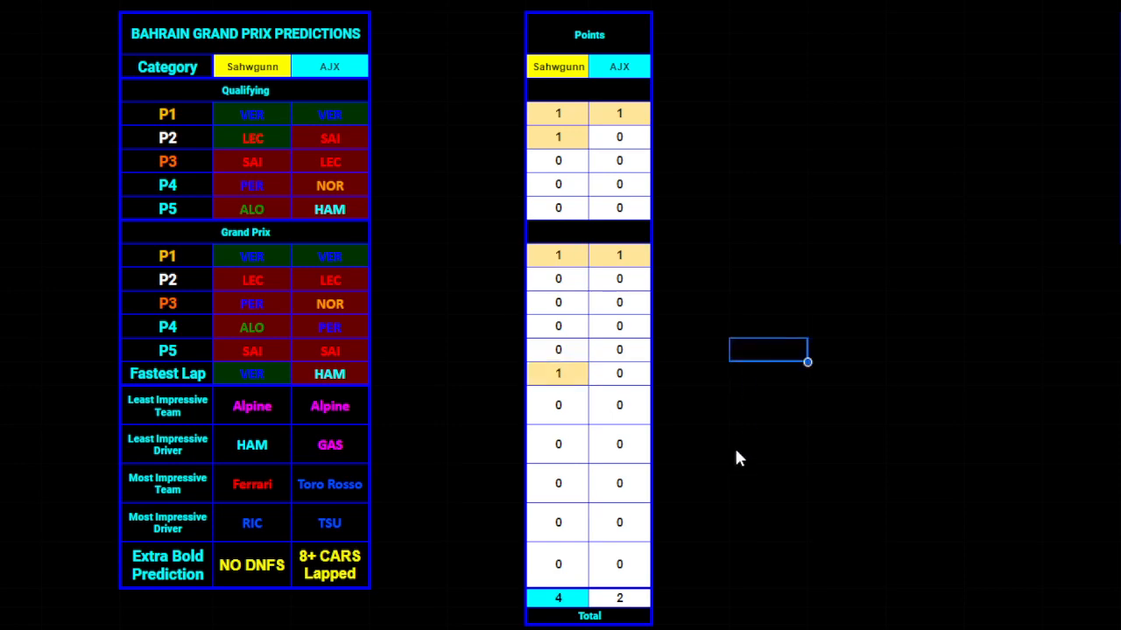
mouse_move(403, 437)
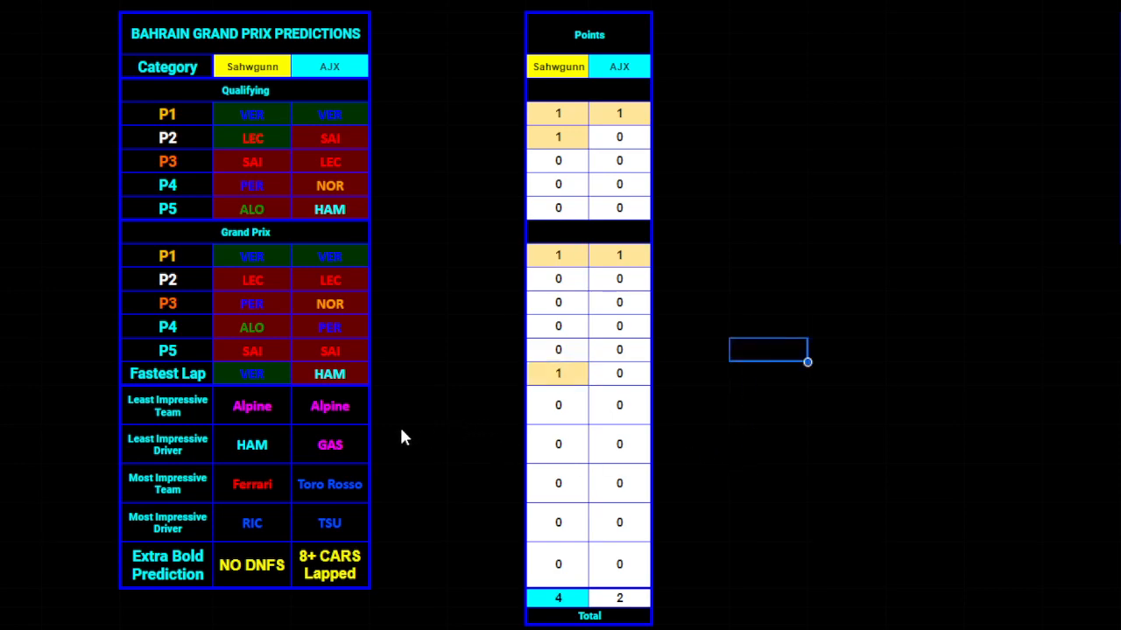
mouse_move(270, 425)
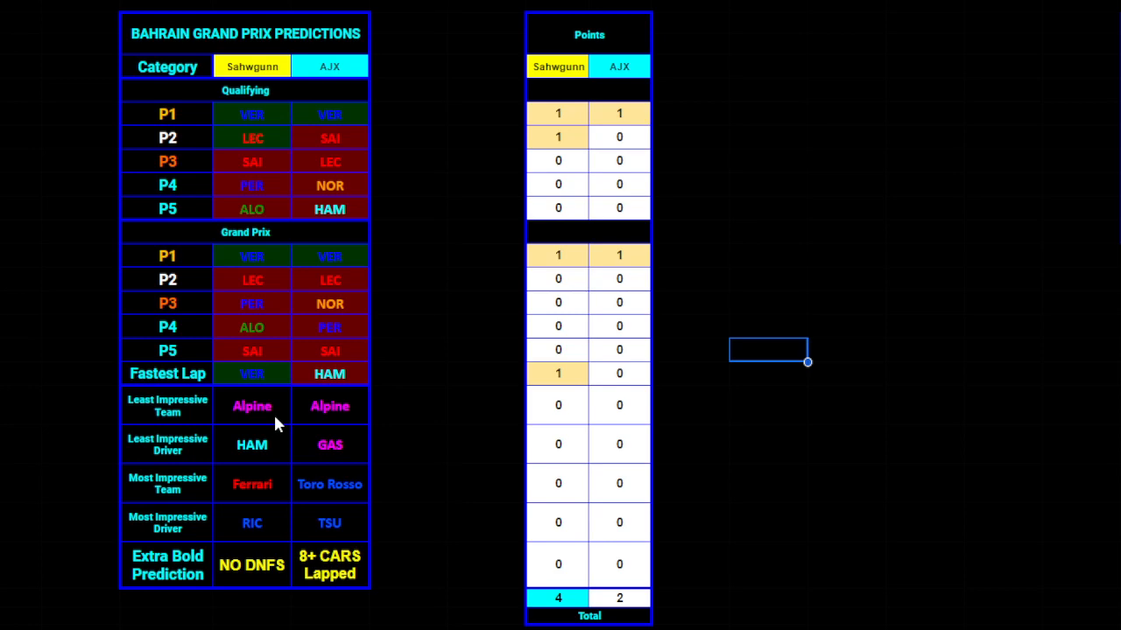
mouse_move(411, 382)
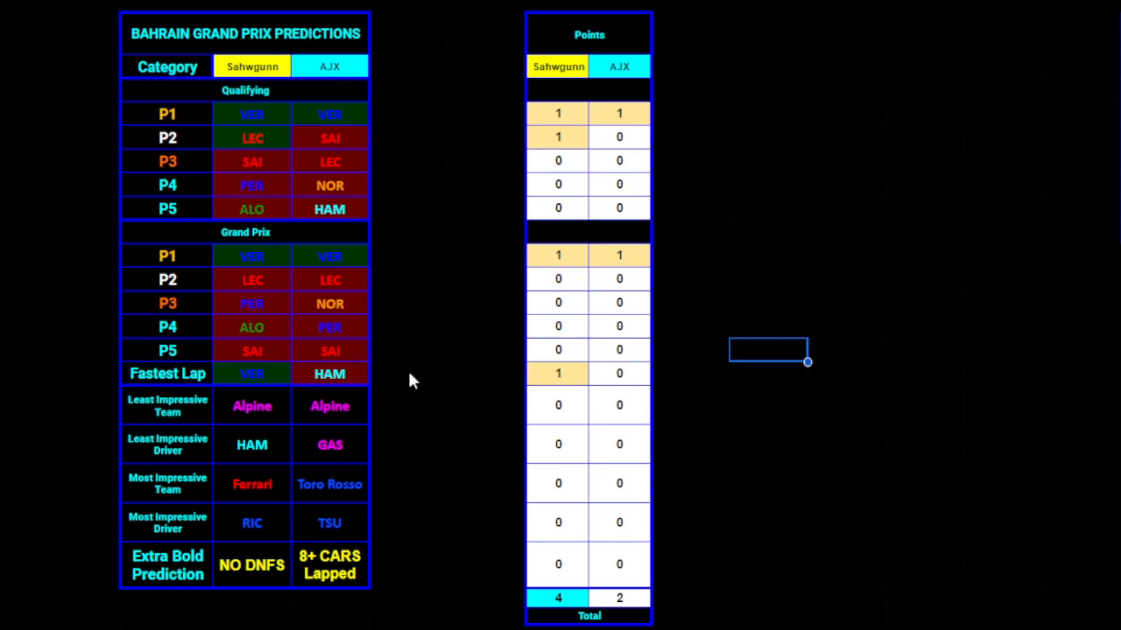
mouse_move(429, 379)
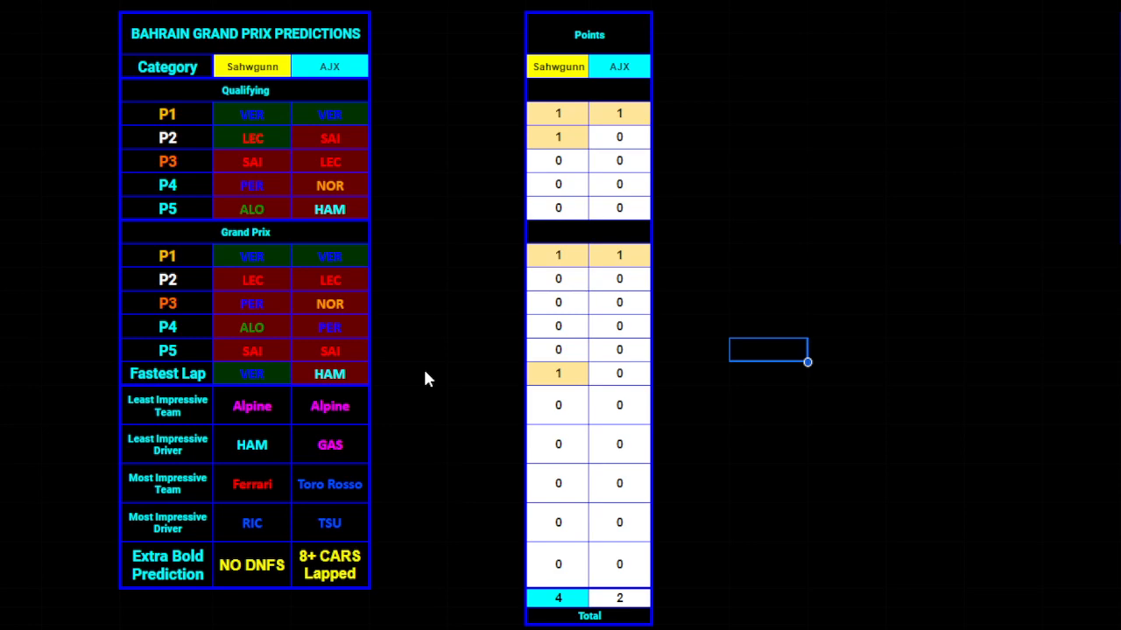
mouse_move(325, 402)
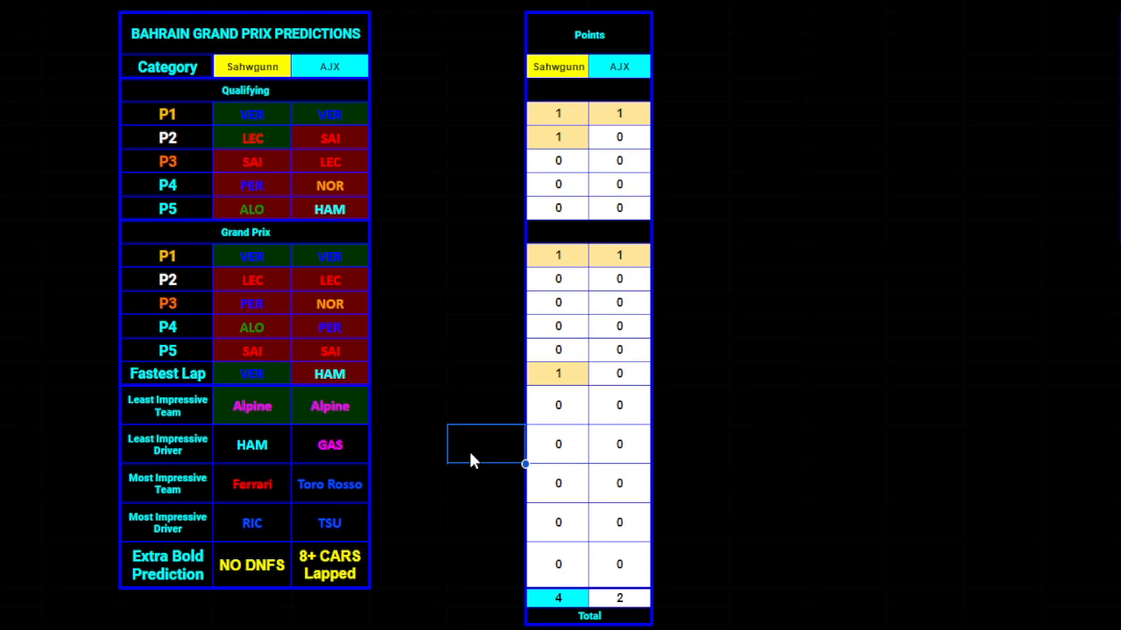
mouse_move(547, 403)
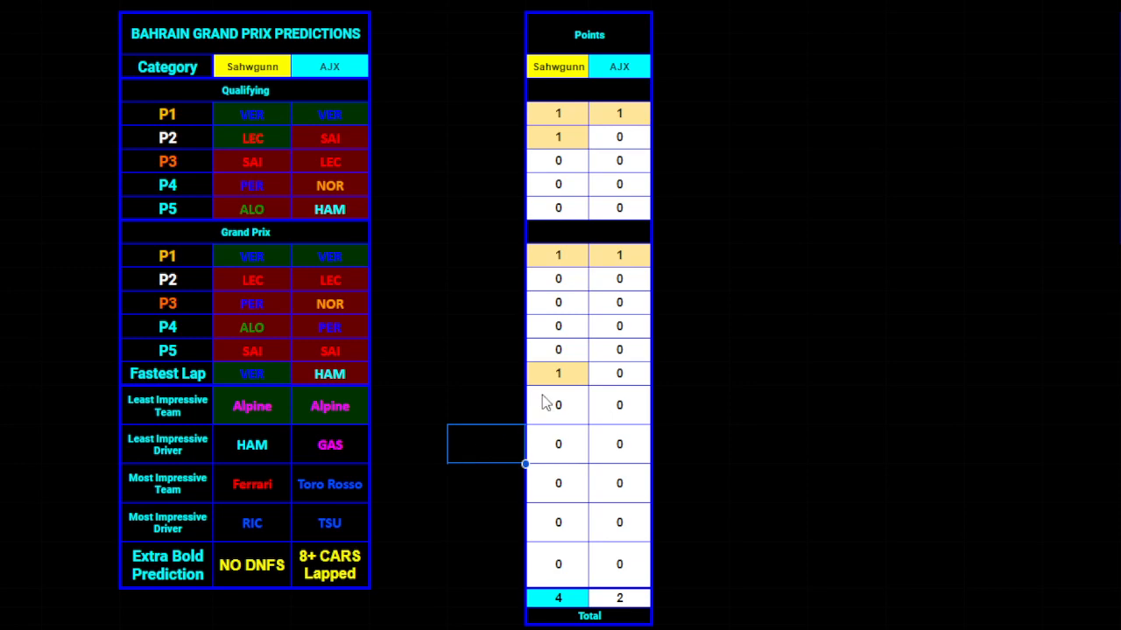
mouse_move(445, 372)
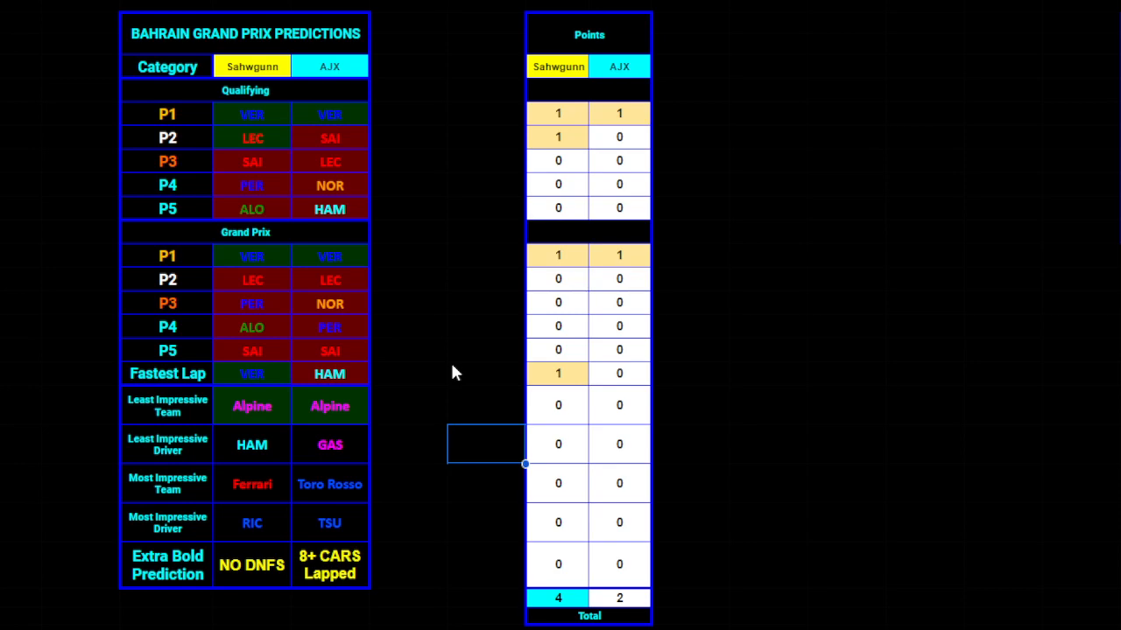
mouse_move(282, 453)
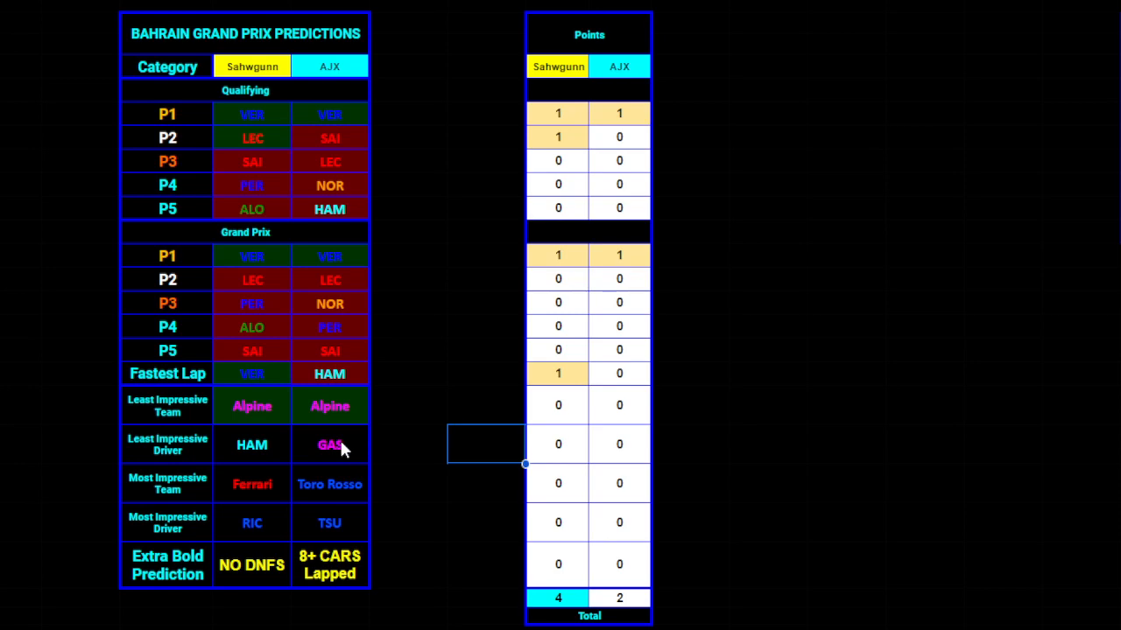
mouse_move(357, 459)
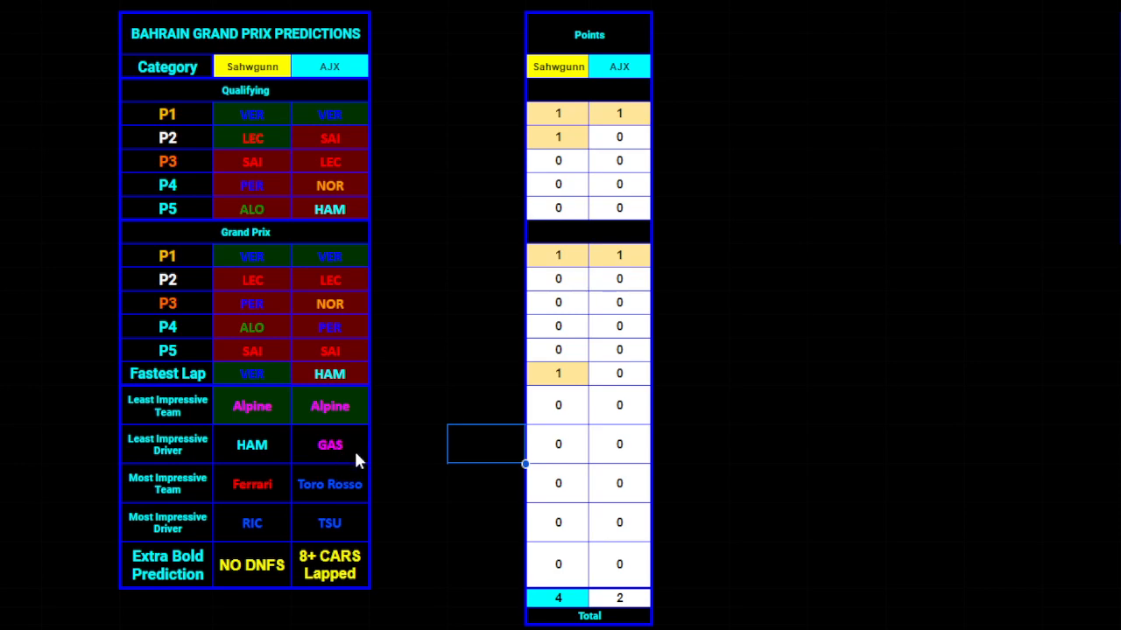
mouse_move(270, 437)
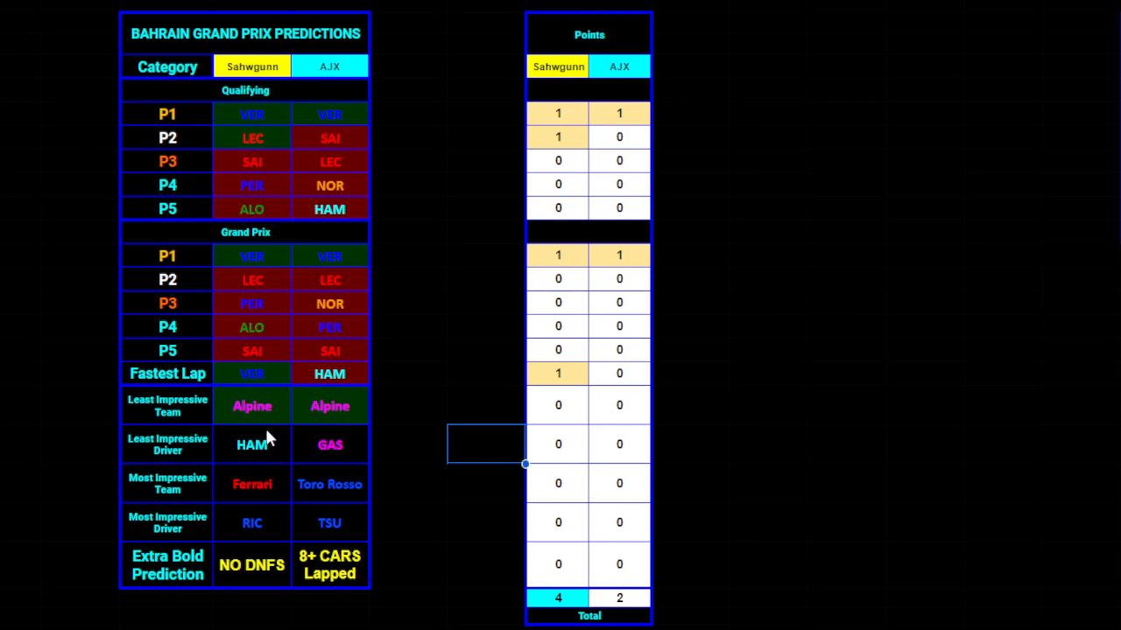
mouse_move(559, 459)
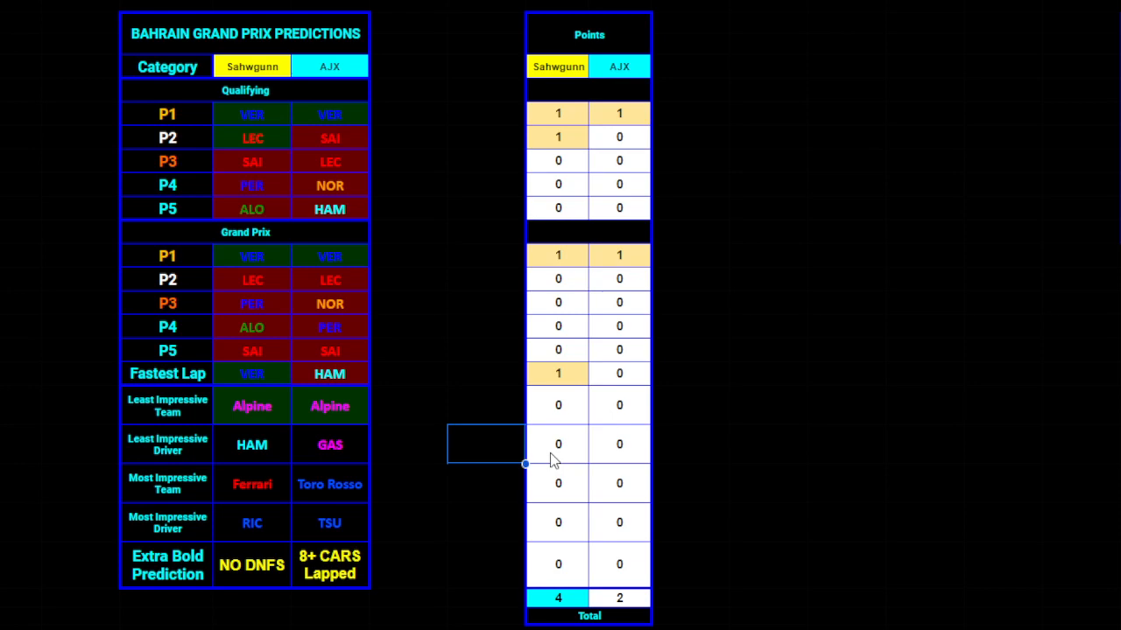
mouse_move(248, 452)
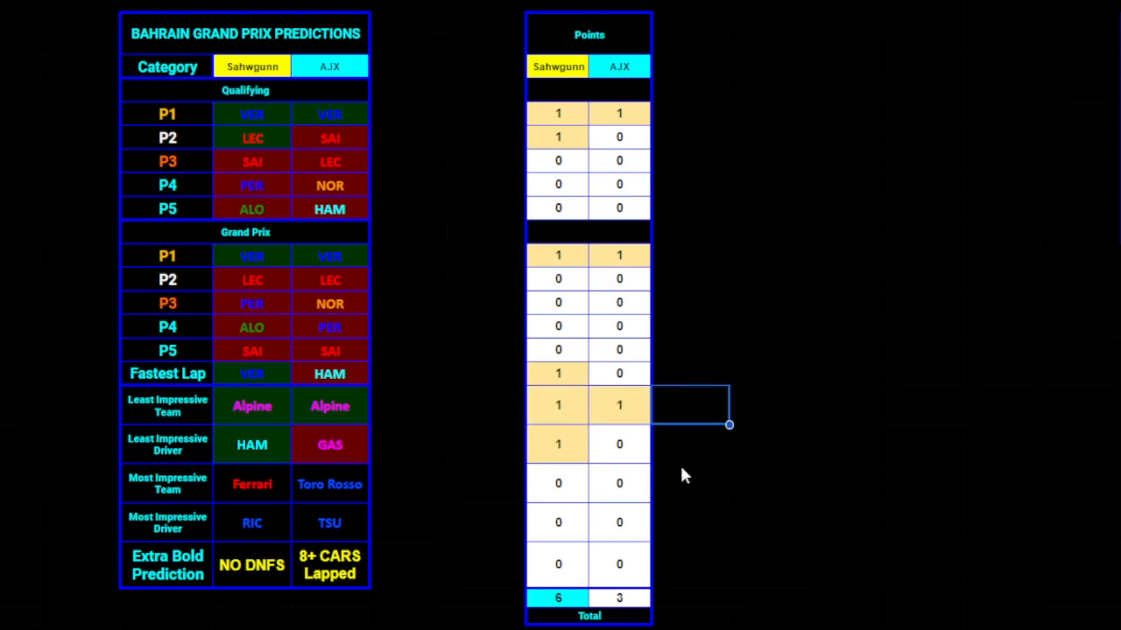
mouse_move(302, 476)
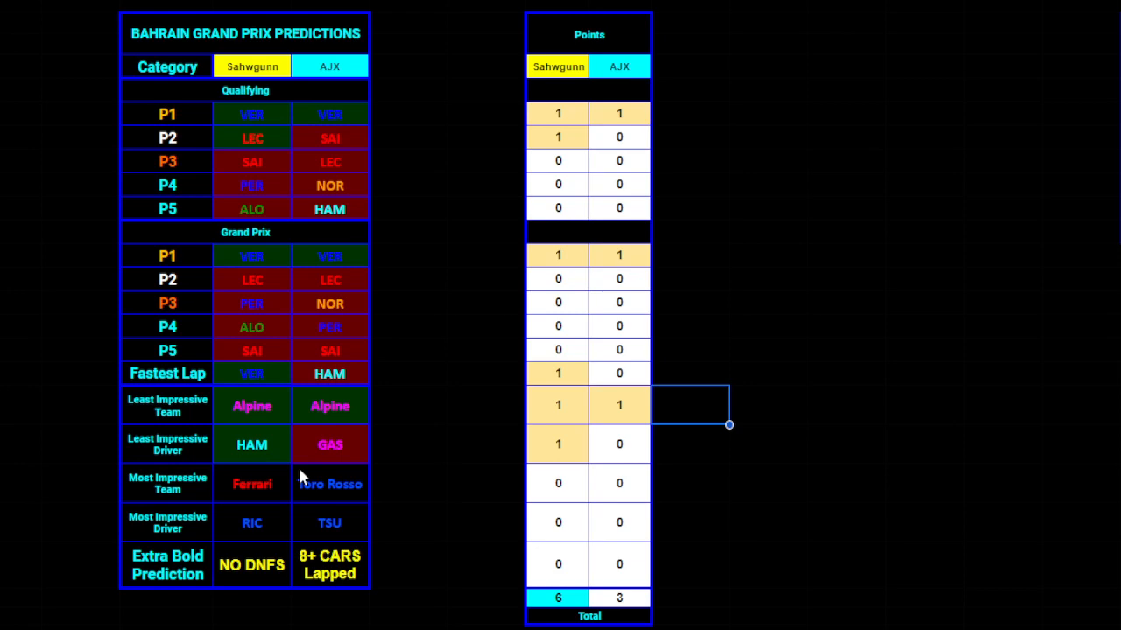
mouse_move(306, 476)
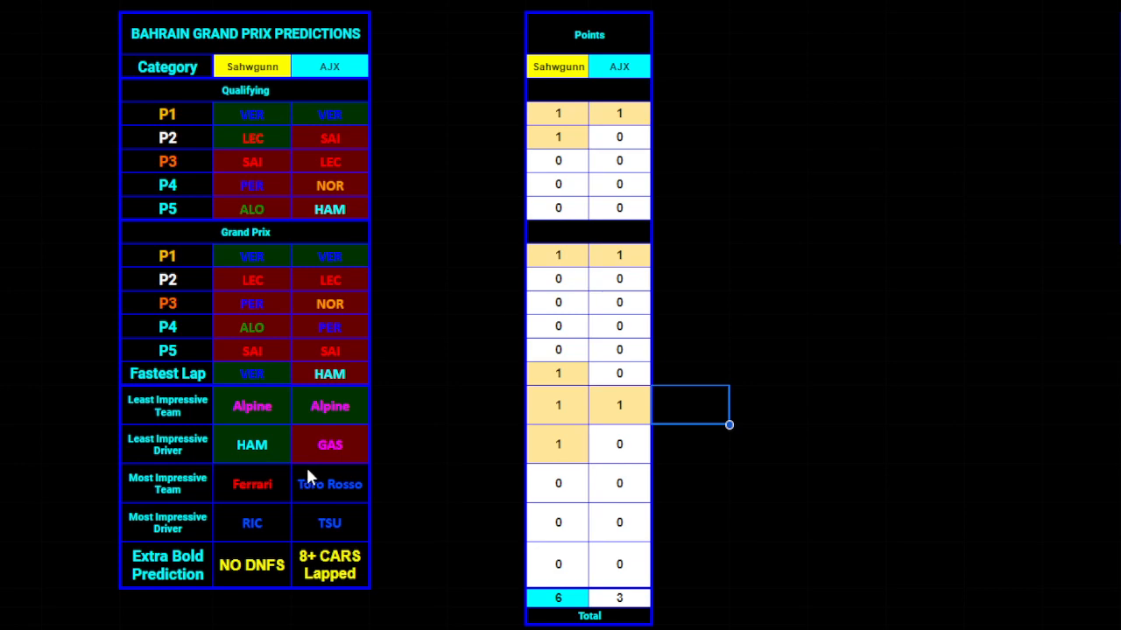
mouse_move(245, 476)
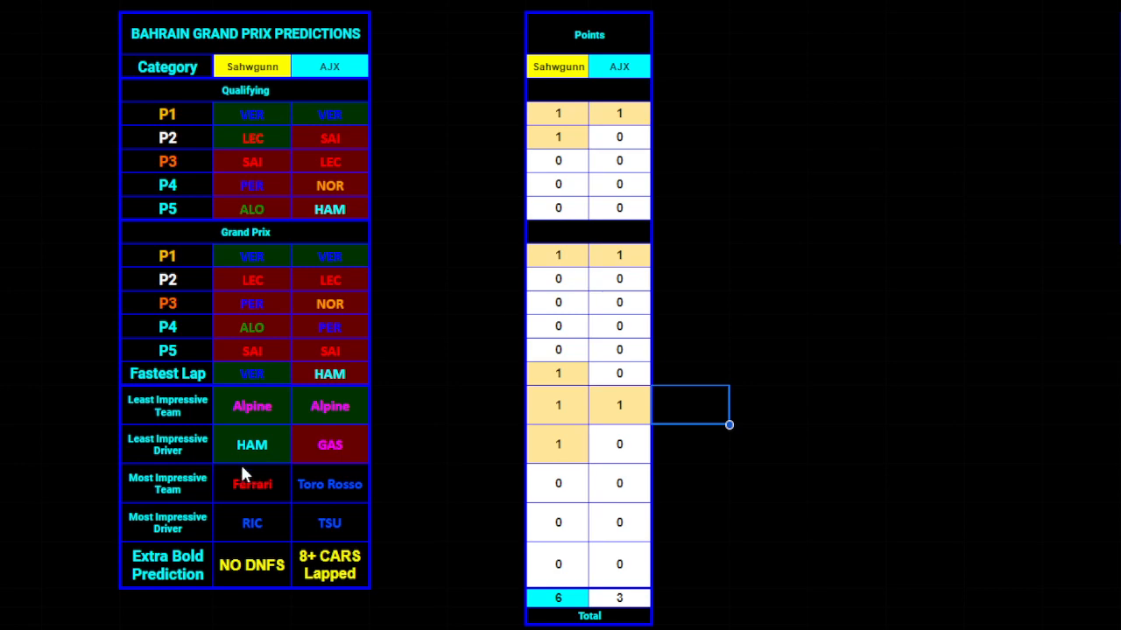
mouse_move(277, 463)
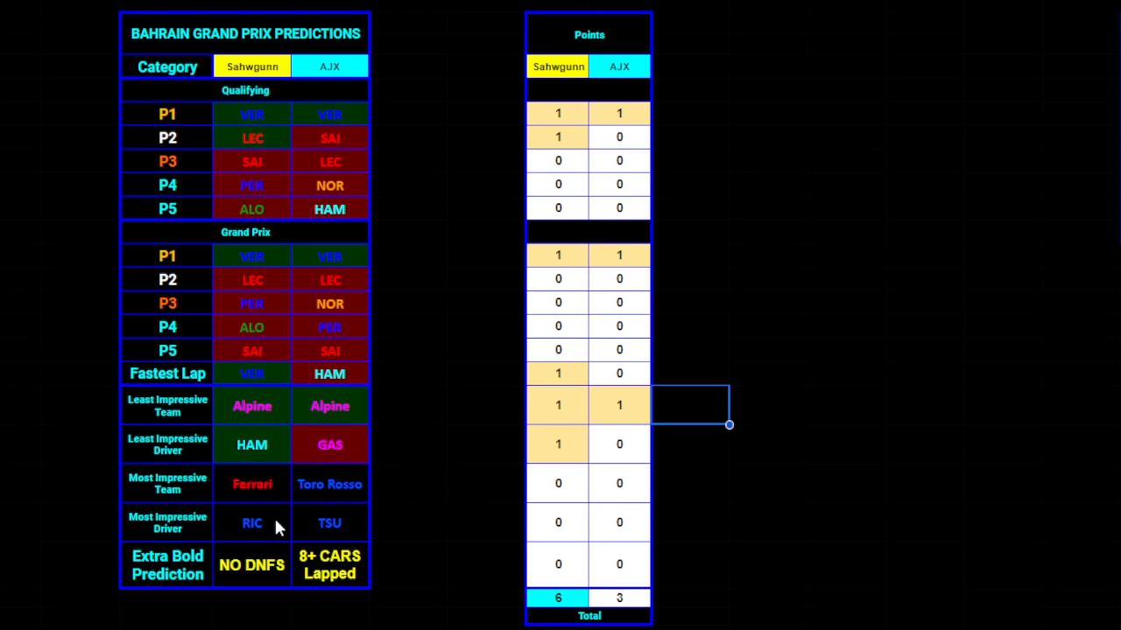
mouse_move(231, 483)
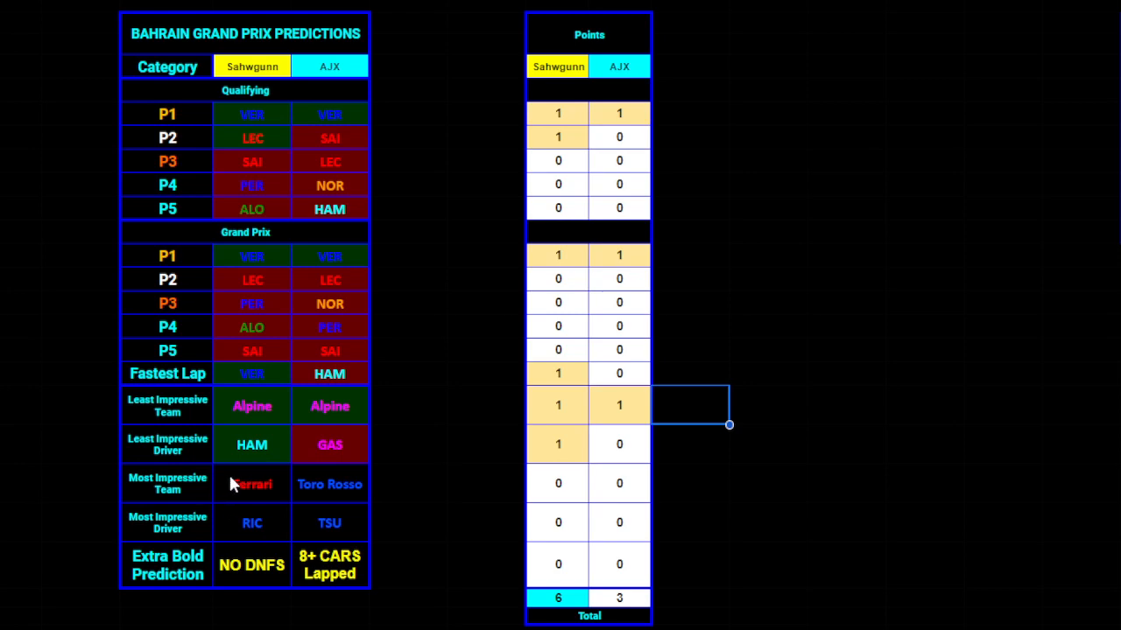
mouse_move(277, 473)
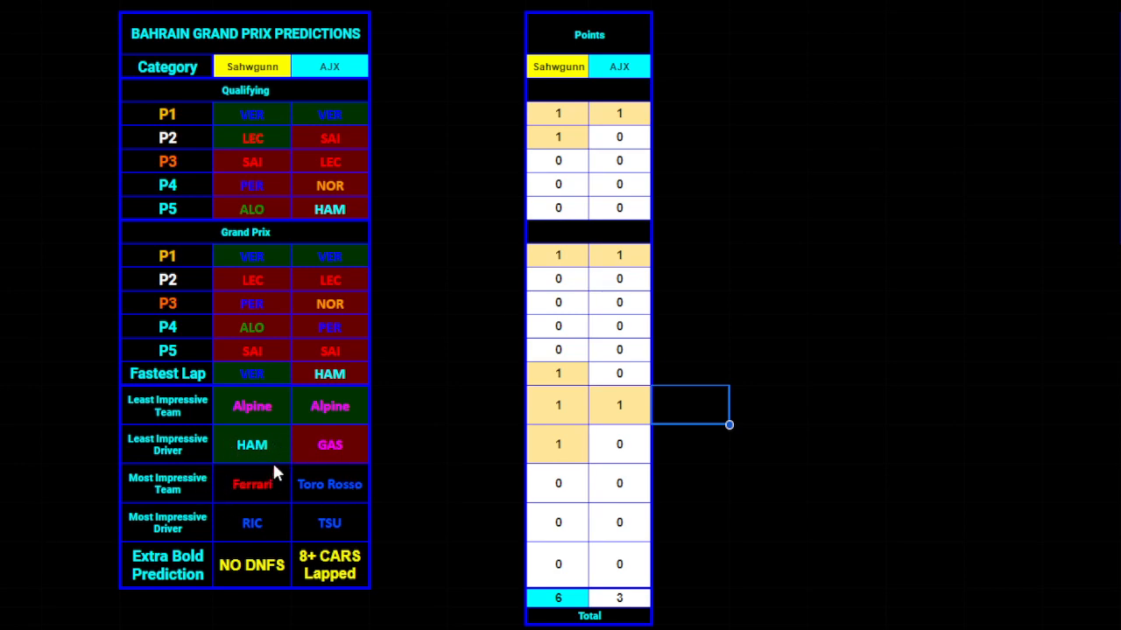
mouse_move(266, 476)
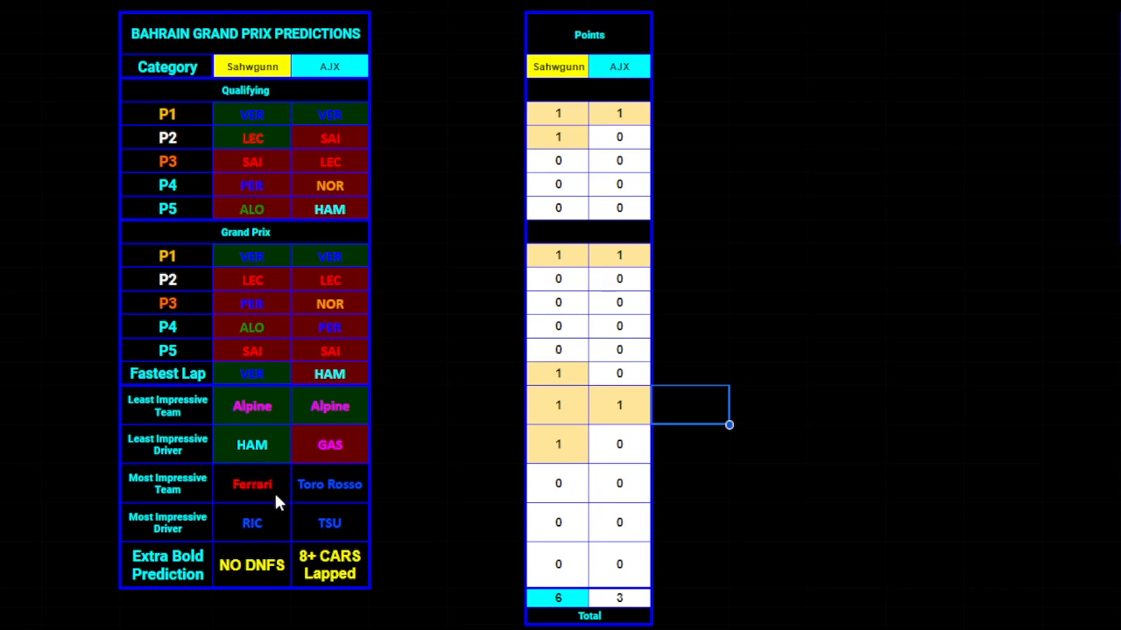
mouse_move(245, 490)
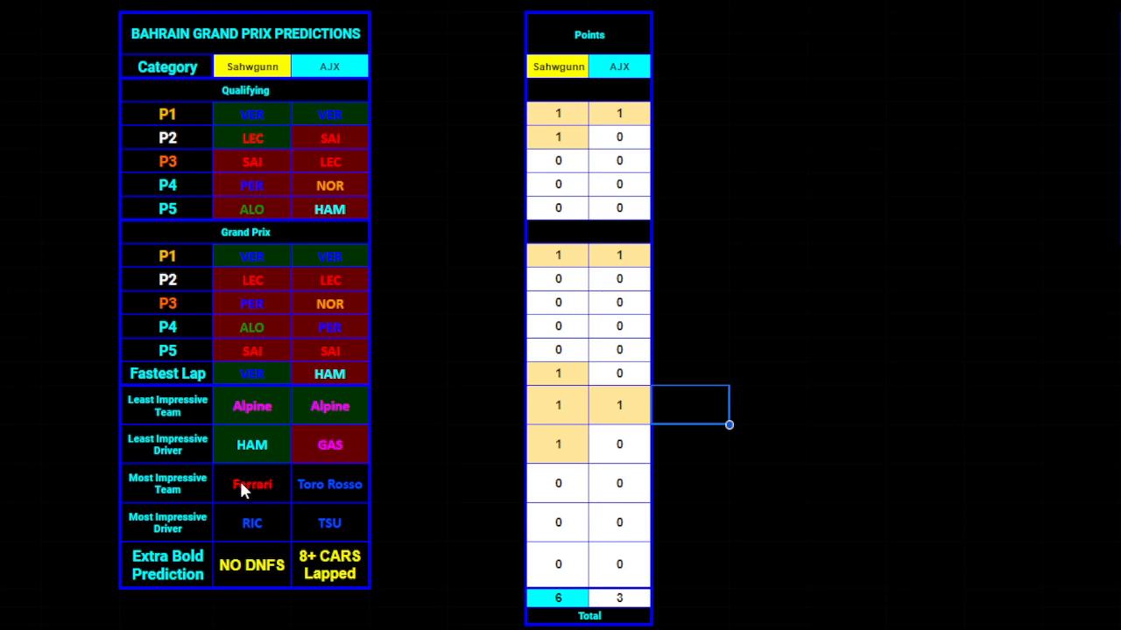
mouse_move(354, 483)
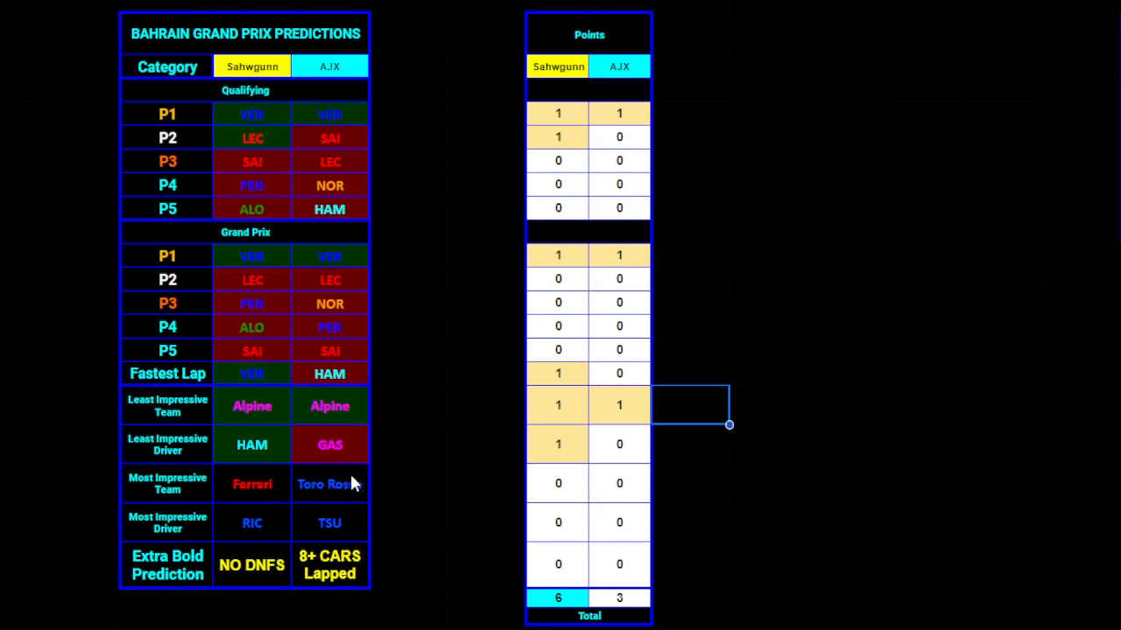
mouse_move(315, 487)
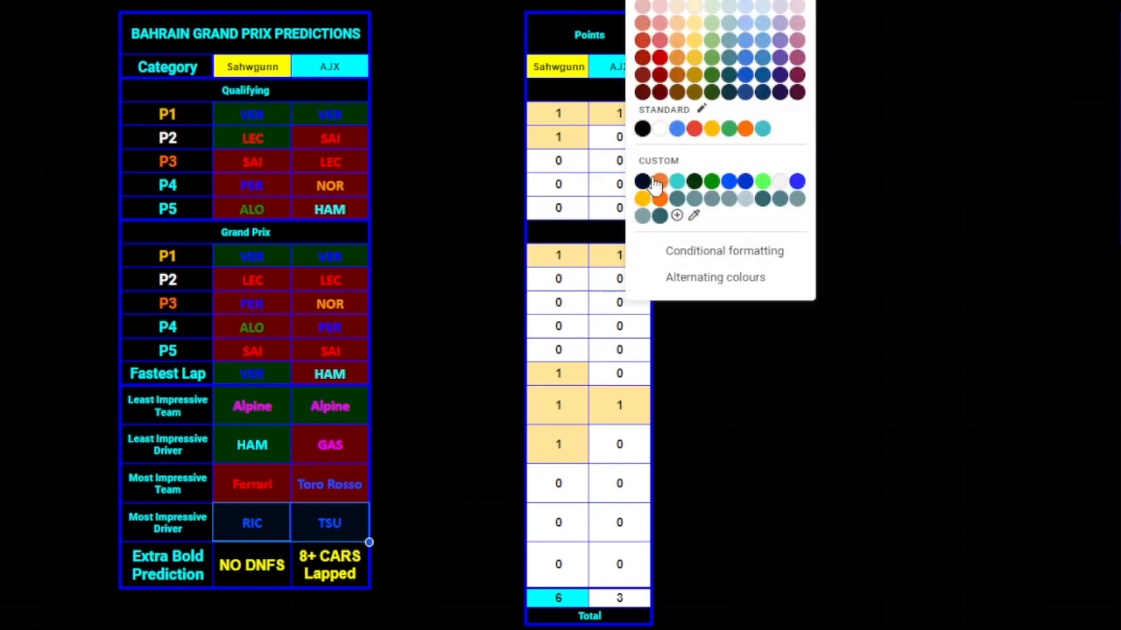
mouse_move(658, 100)
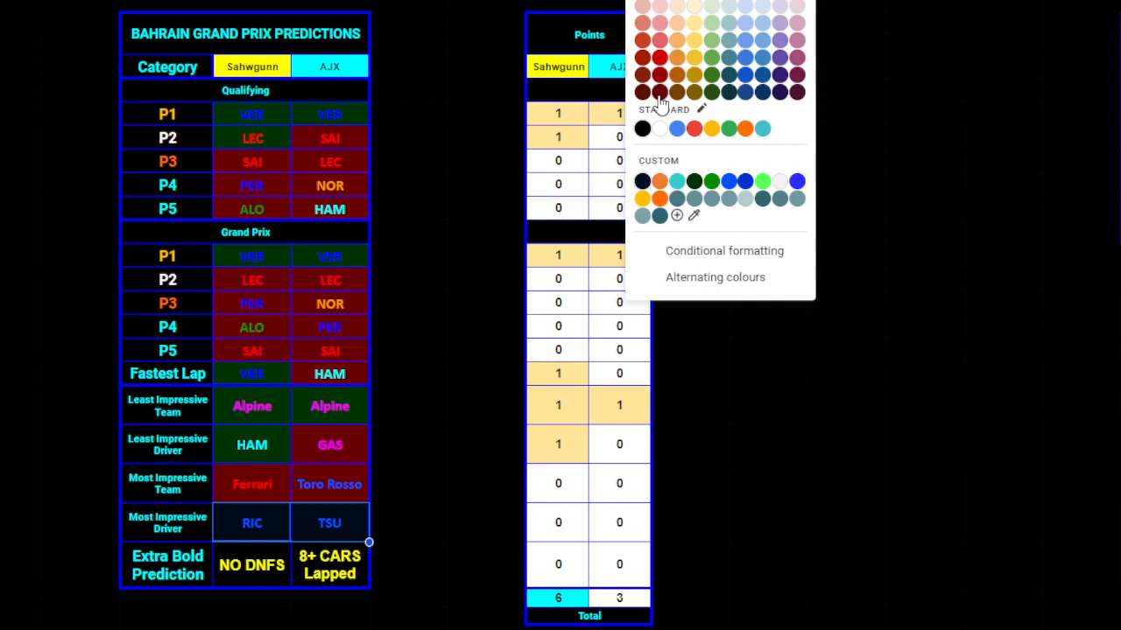
mouse_move(685, 91)
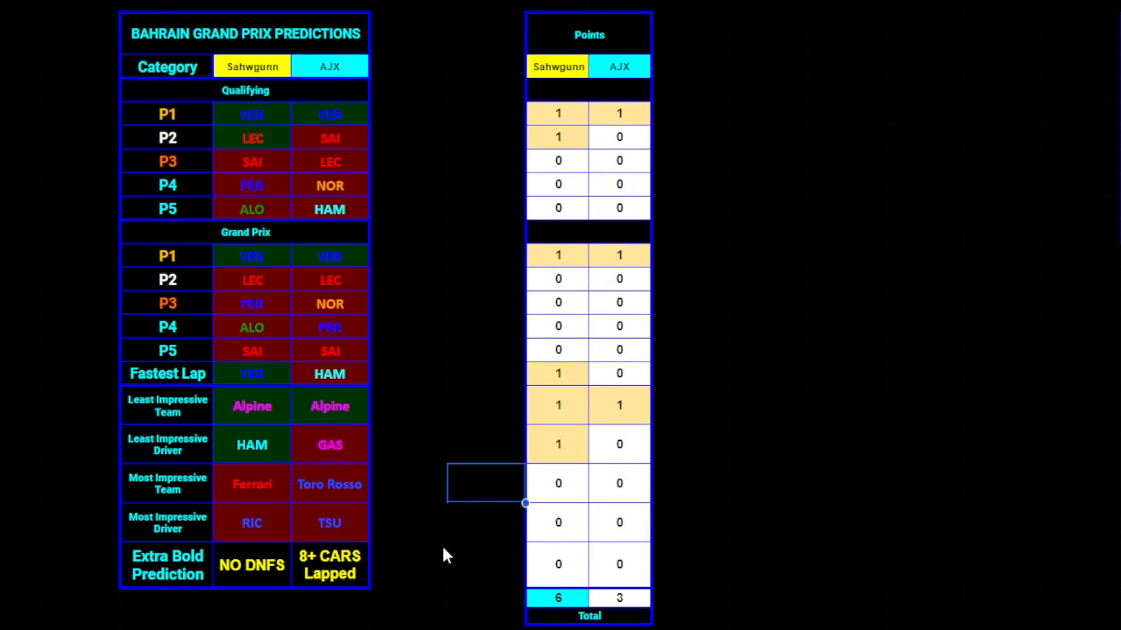
mouse_move(438, 517)
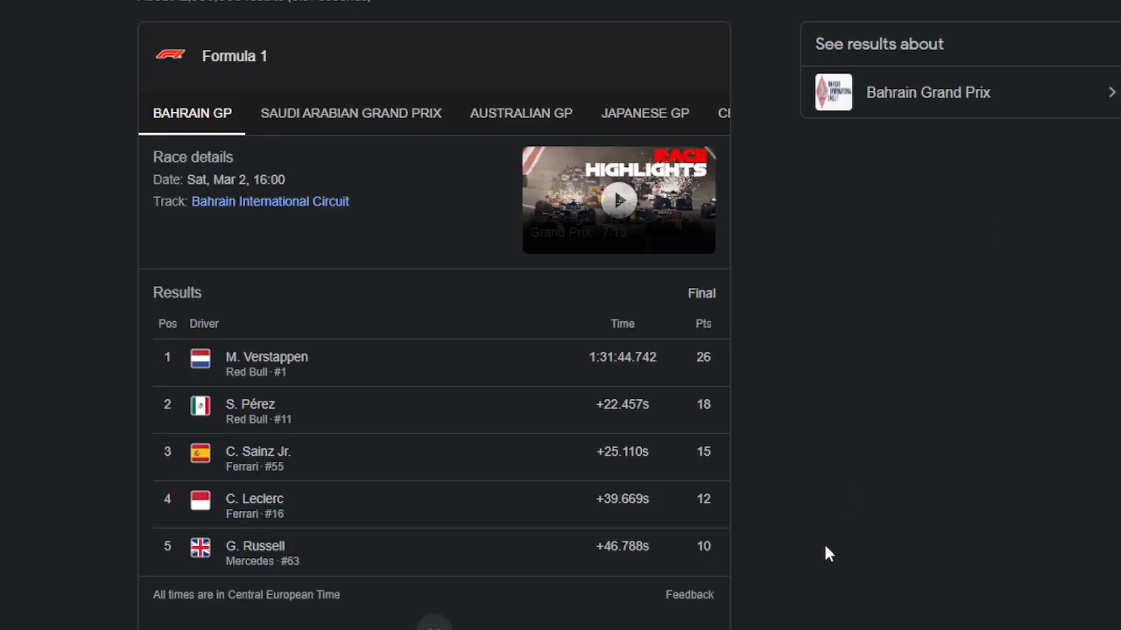
Step: Scroll down the Bahrain GP results list to the +1 Lap finishers
scroll(down, 3)
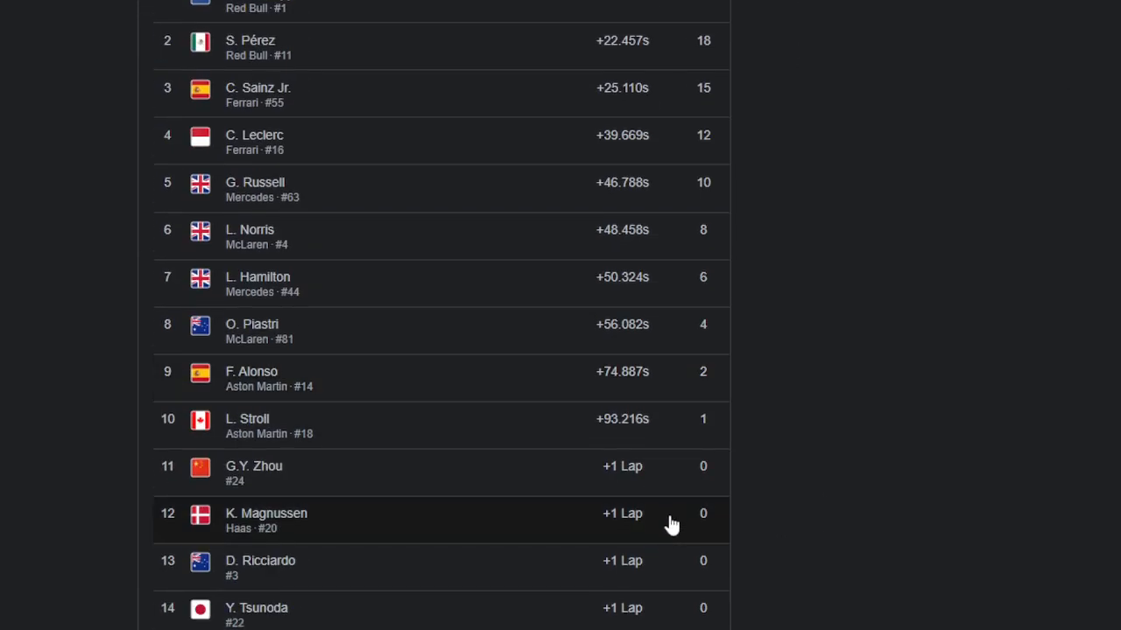
scroll(down, 3)
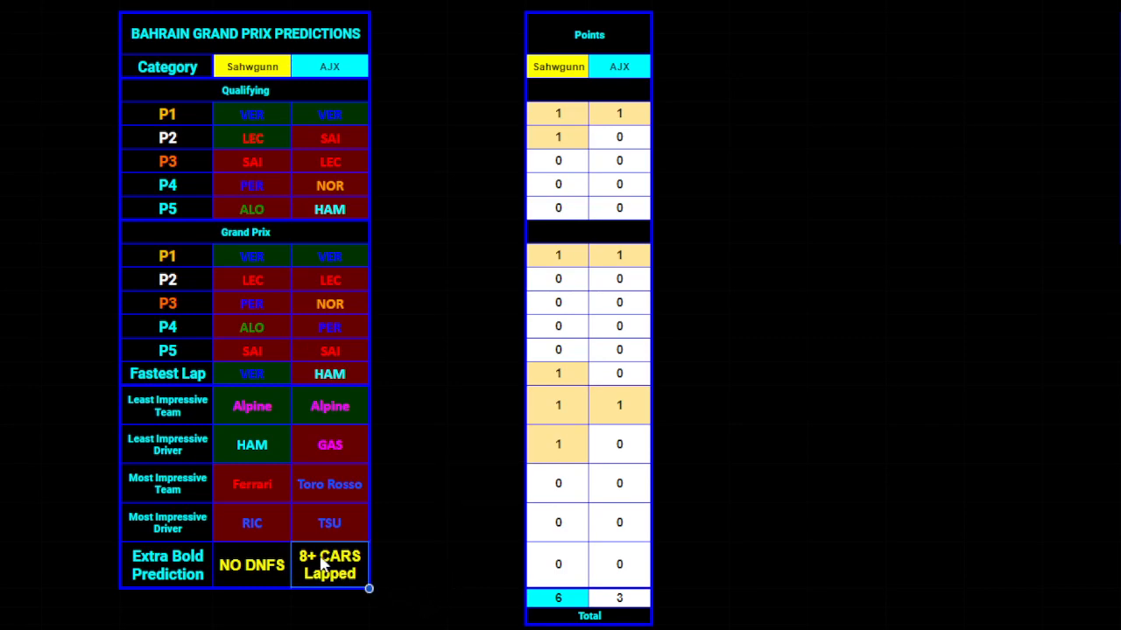
mouse_move(266, 585)
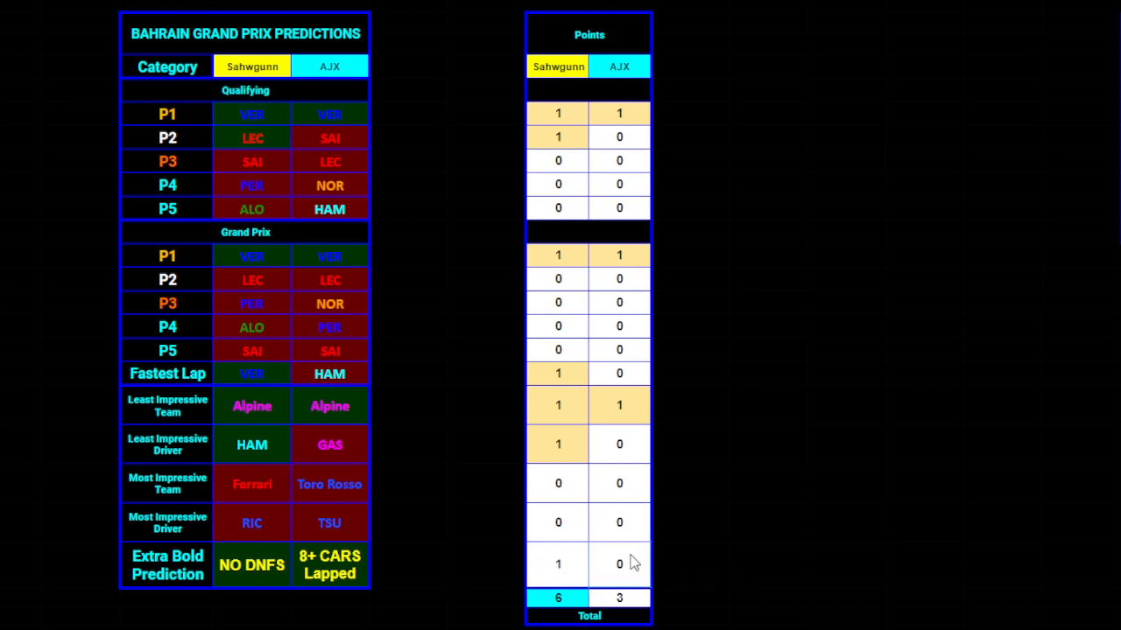
Step: Enter 1 in AJX's Extra Bold Prediction points cell for 8+ CARS Lapped
click(620, 564)
text(1)
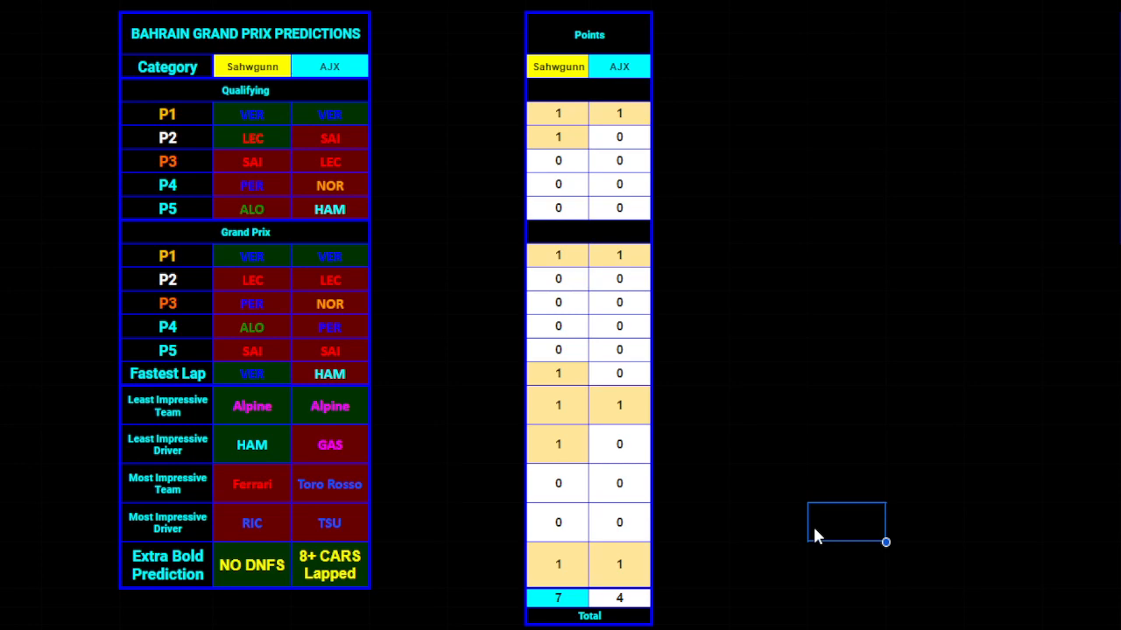
mouse_move(564, 376)
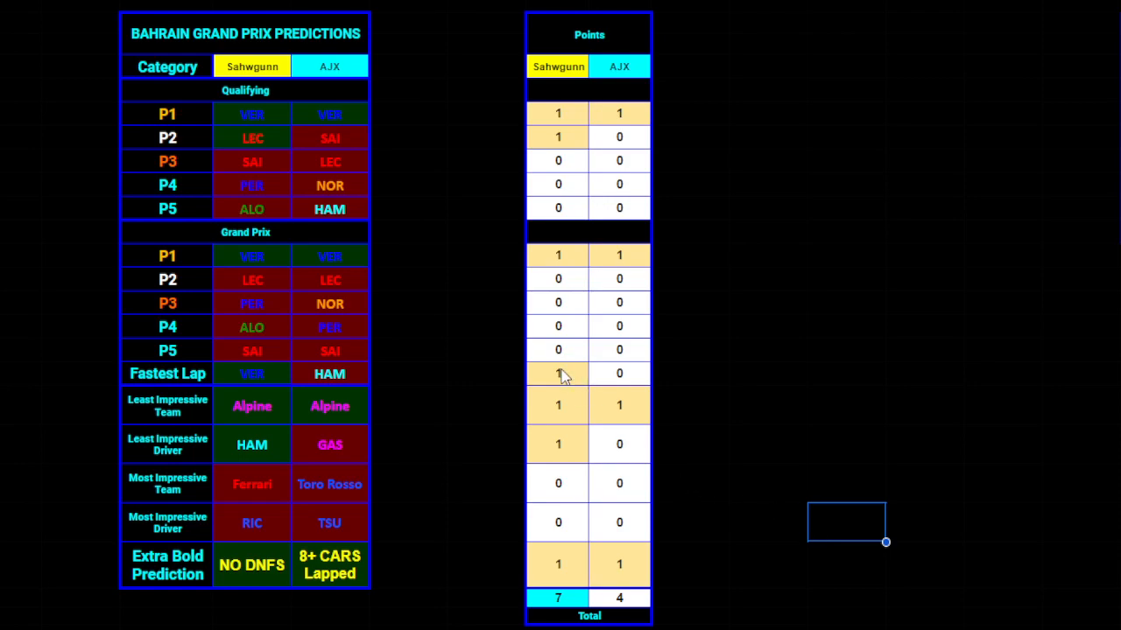
scroll(up, 3)
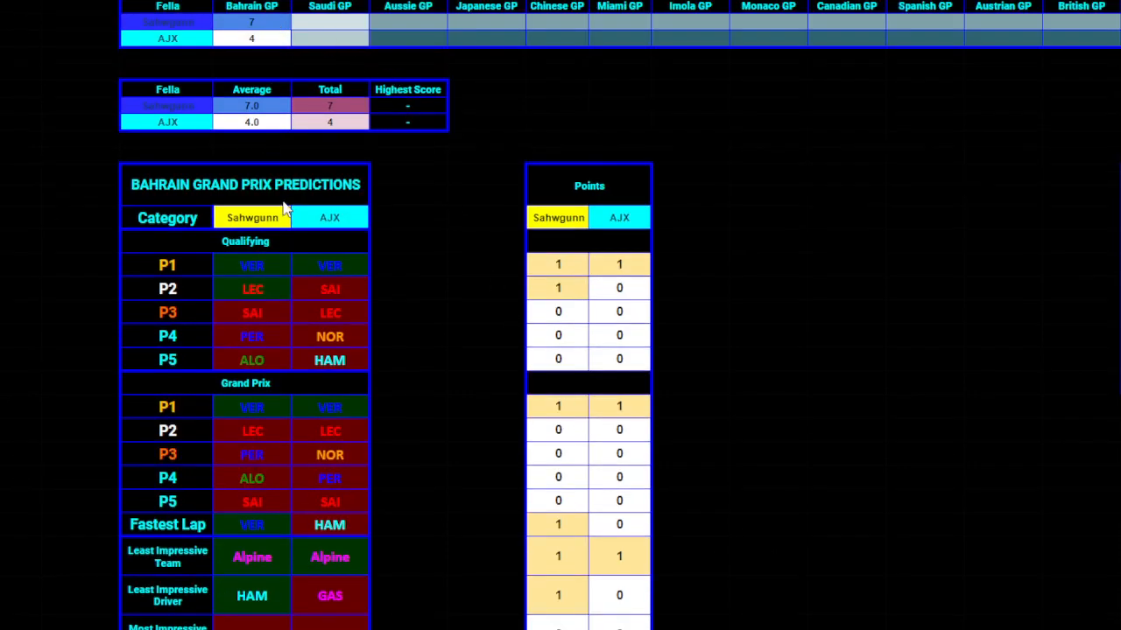
mouse_move(447, 131)
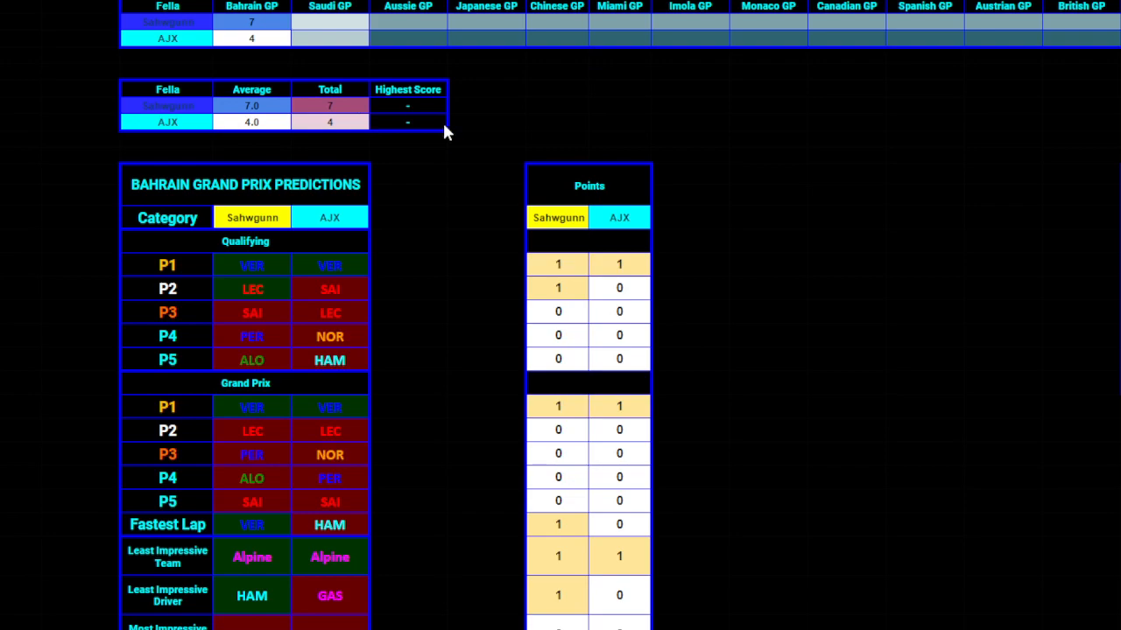
scroll(down, 3)
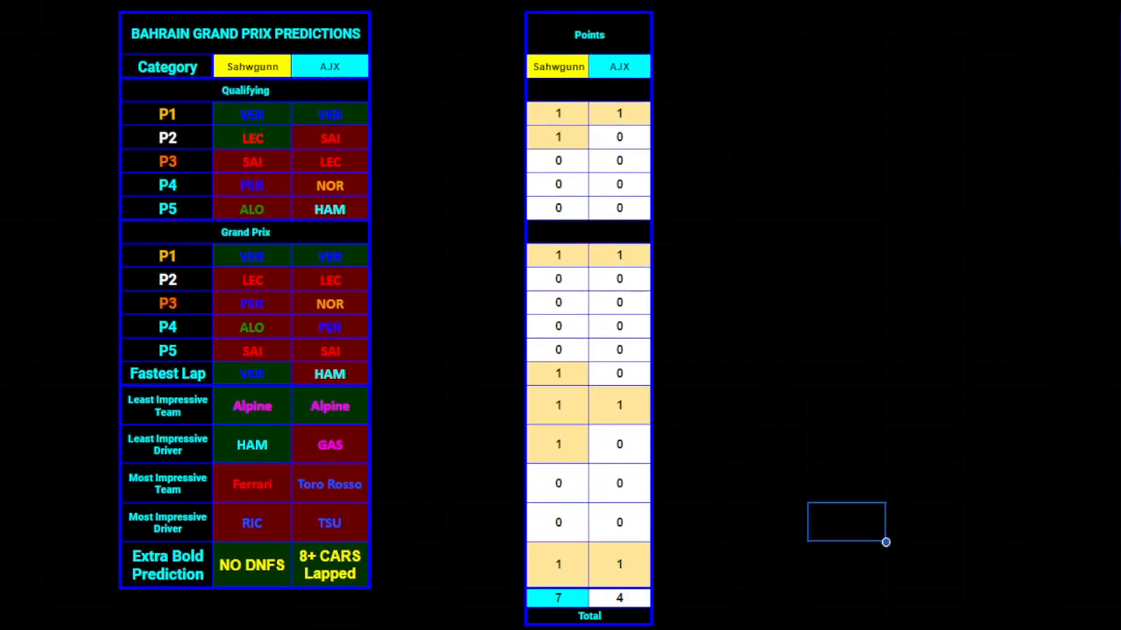
mouse_move(847, 473)
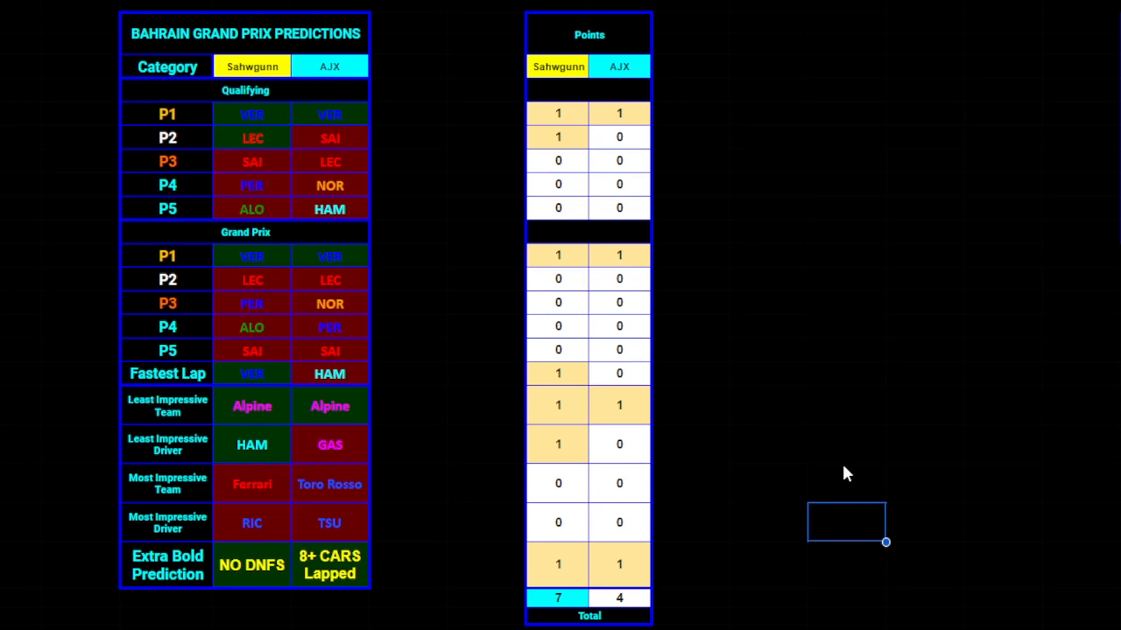